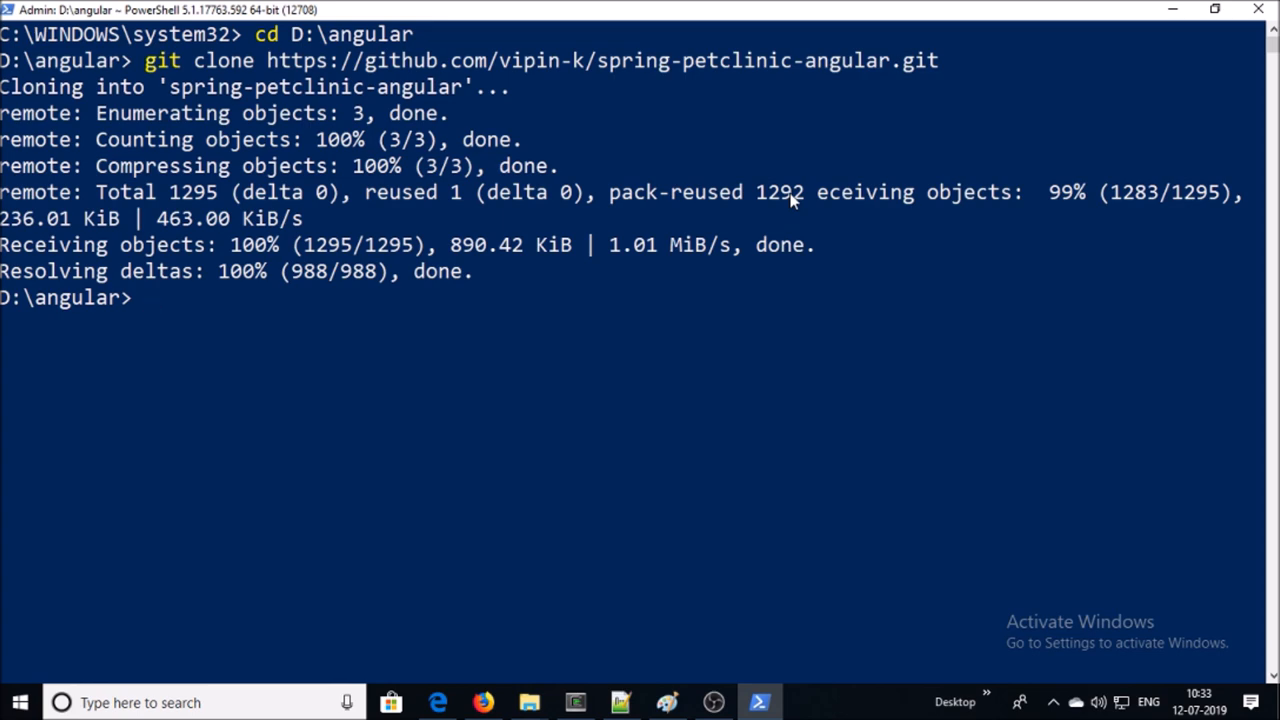
# - Switch from PowerShell to Visual Studio Code after the clone completes
pyautogui.click(48, 12)
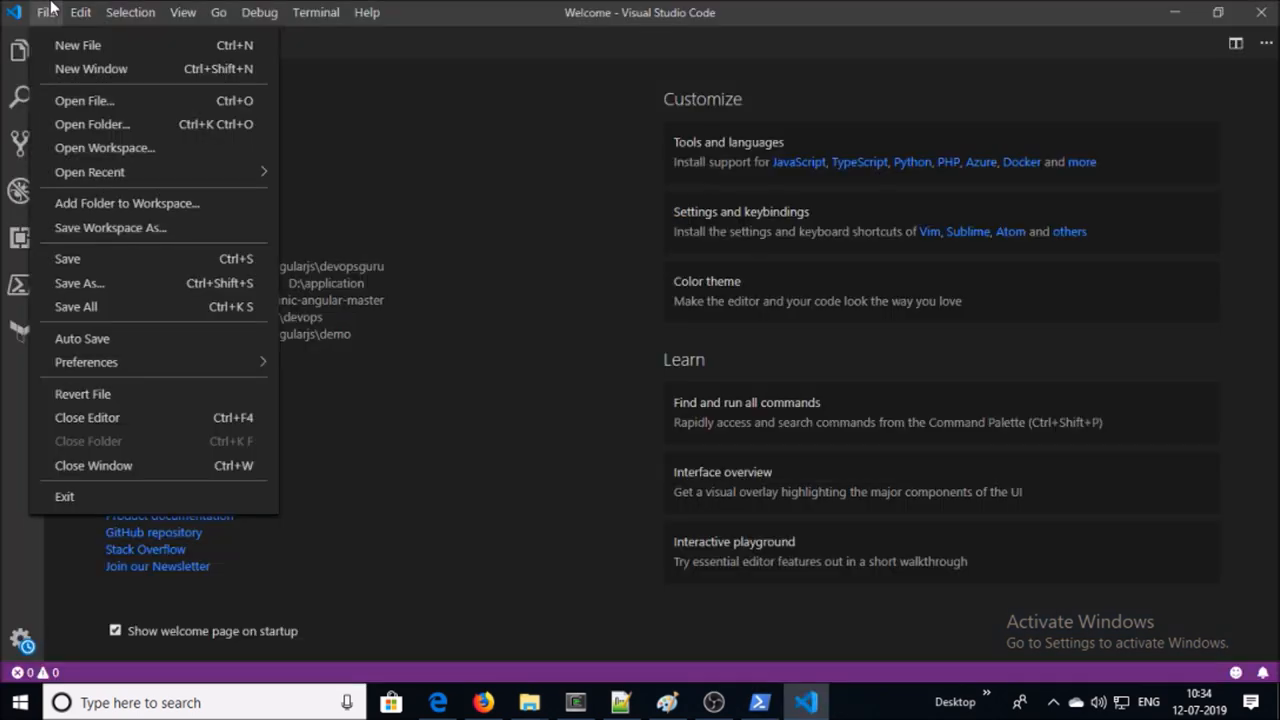
pyautogui.moveTo(92, 124)
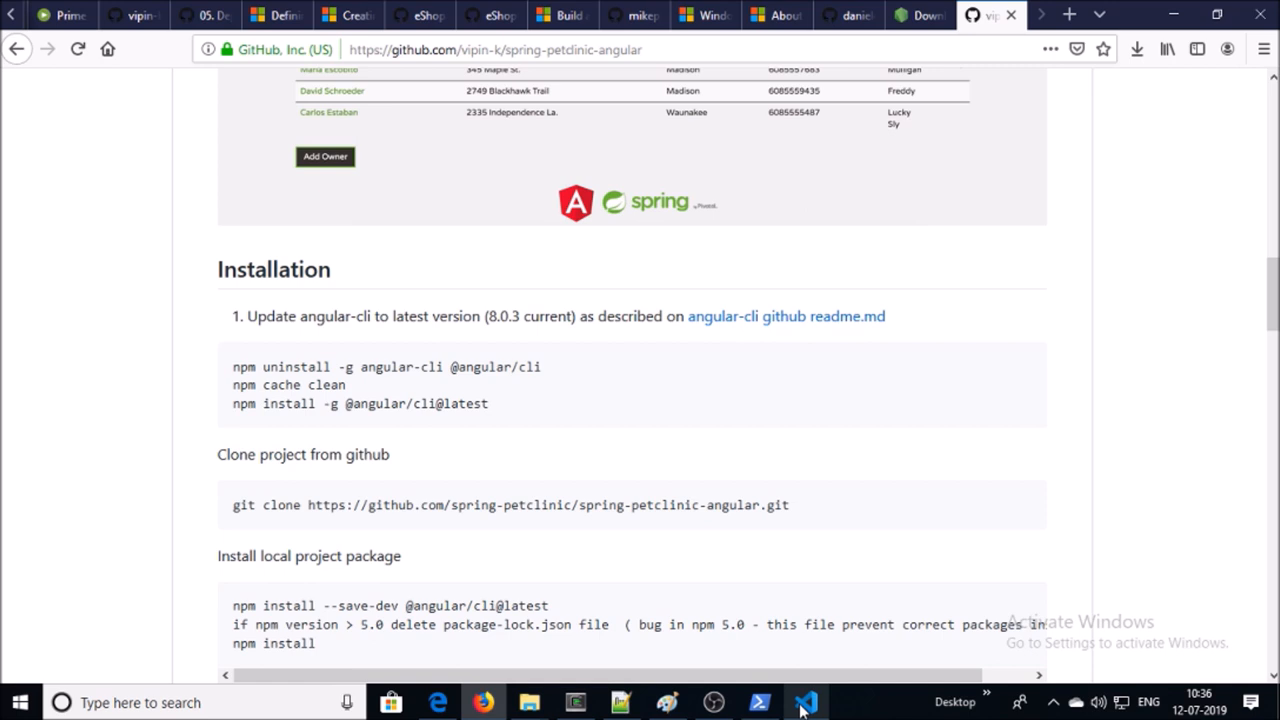
pyautogui.moveTo(1198, 540)
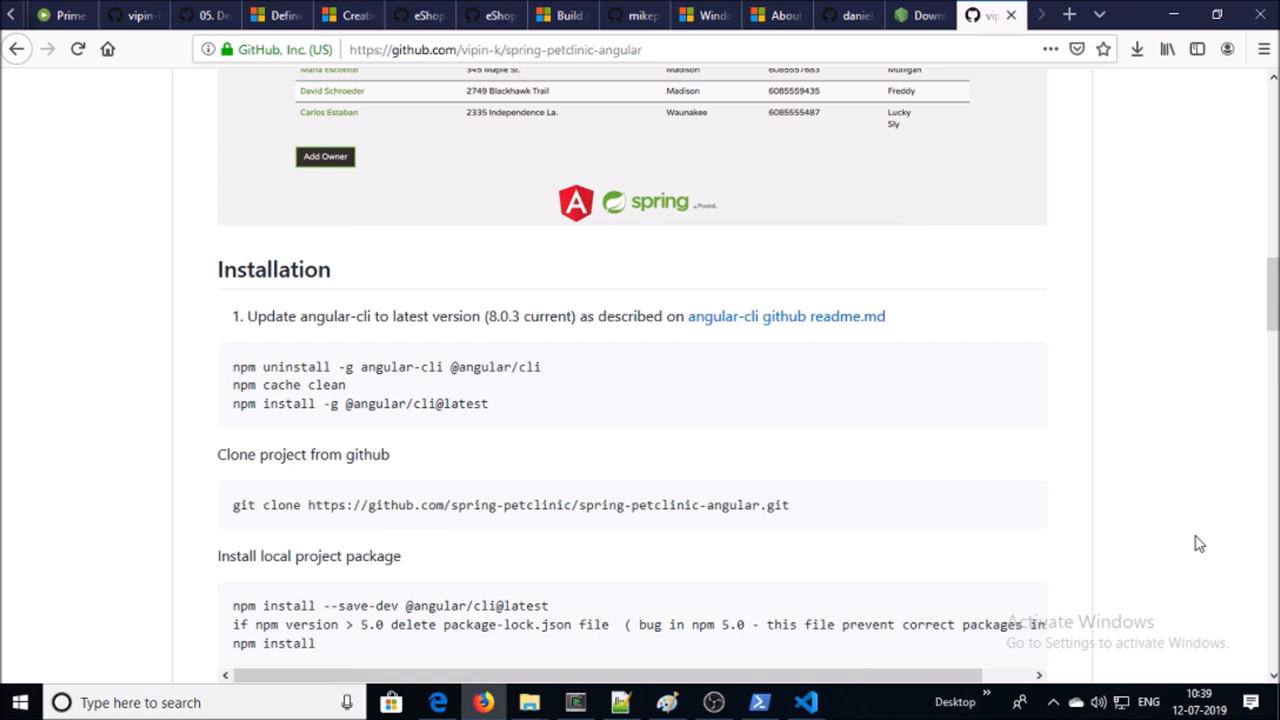
# - Check the Node.js download page from the readme, then return to the project readme
pyautogui.click(920, 14)
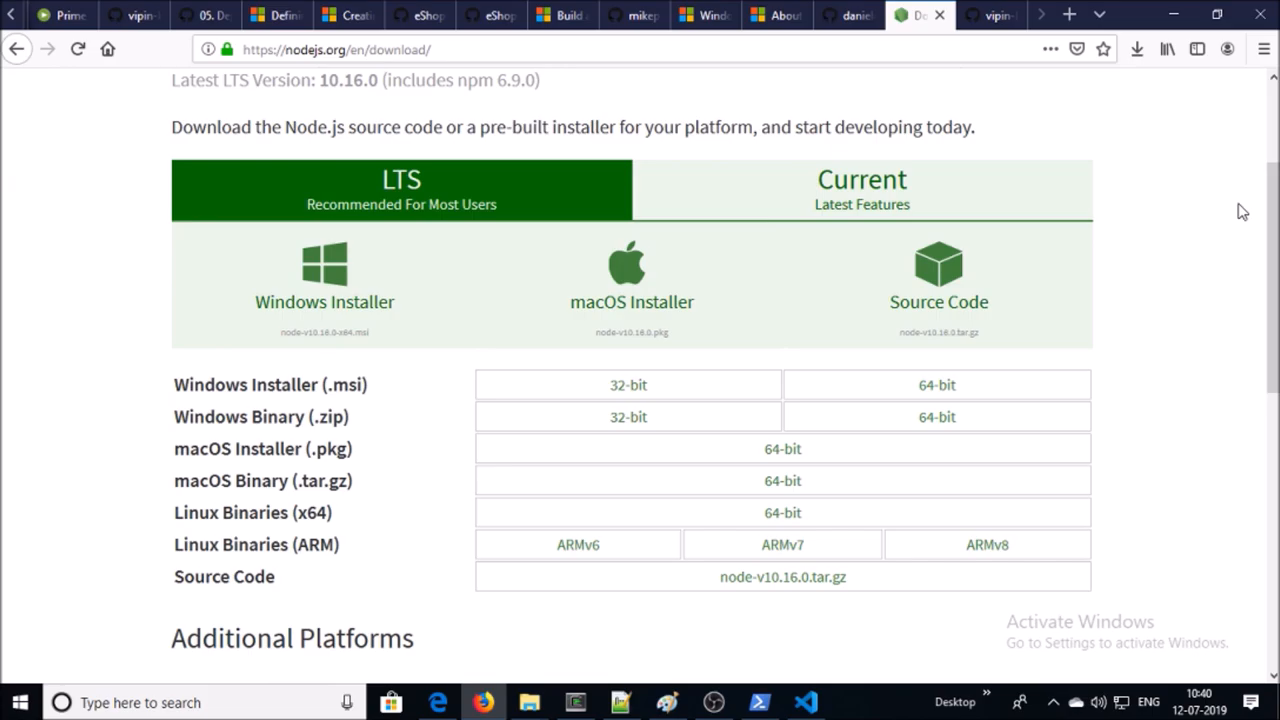
pyautogui.click(758, 702)
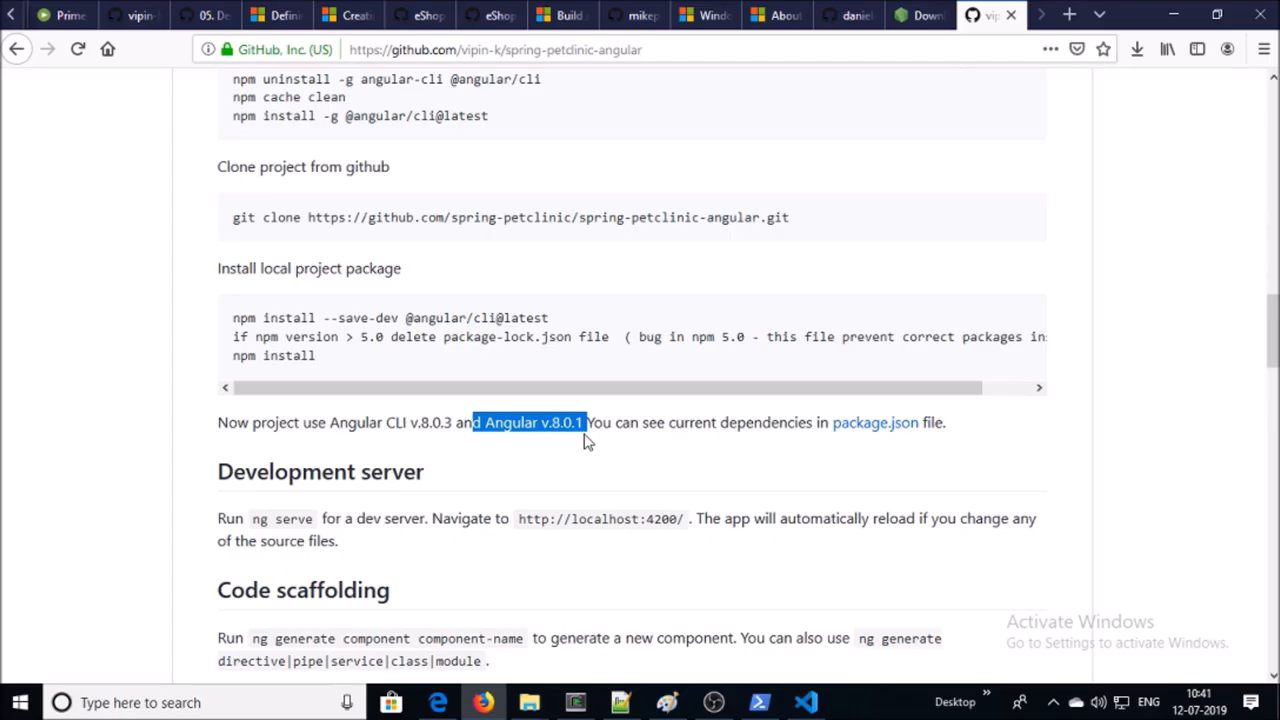
pyautogui.moveTo(528, 444)
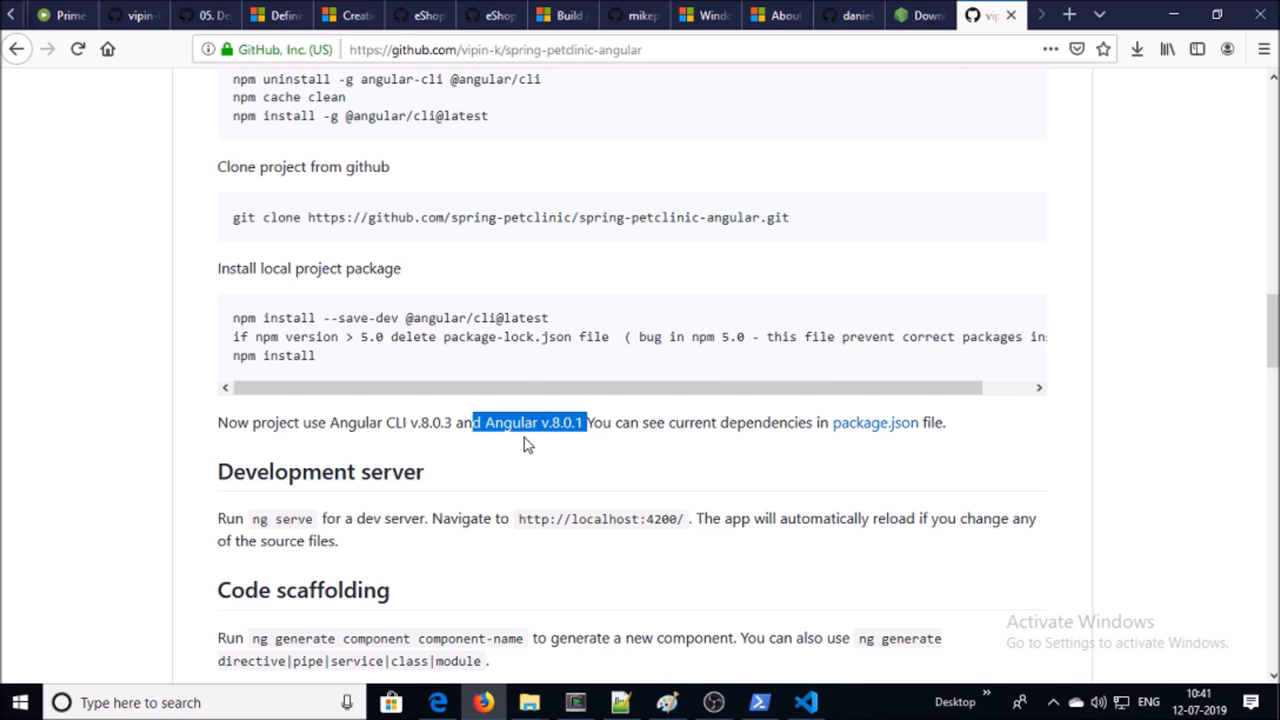
pyautogui.moveTo(398, 452)
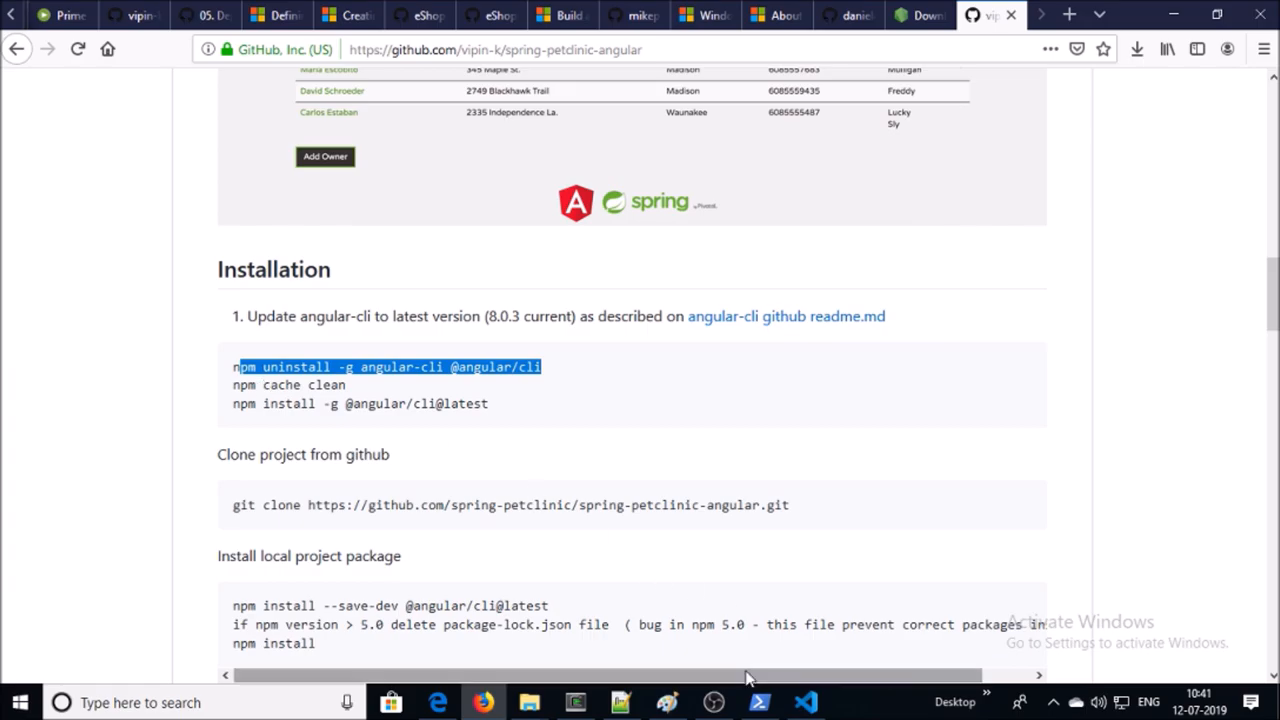
# - Run the Angular CLI version check in PowerShell, then move to the project in Visual Studio Code
pyautogui.click(760, 702)
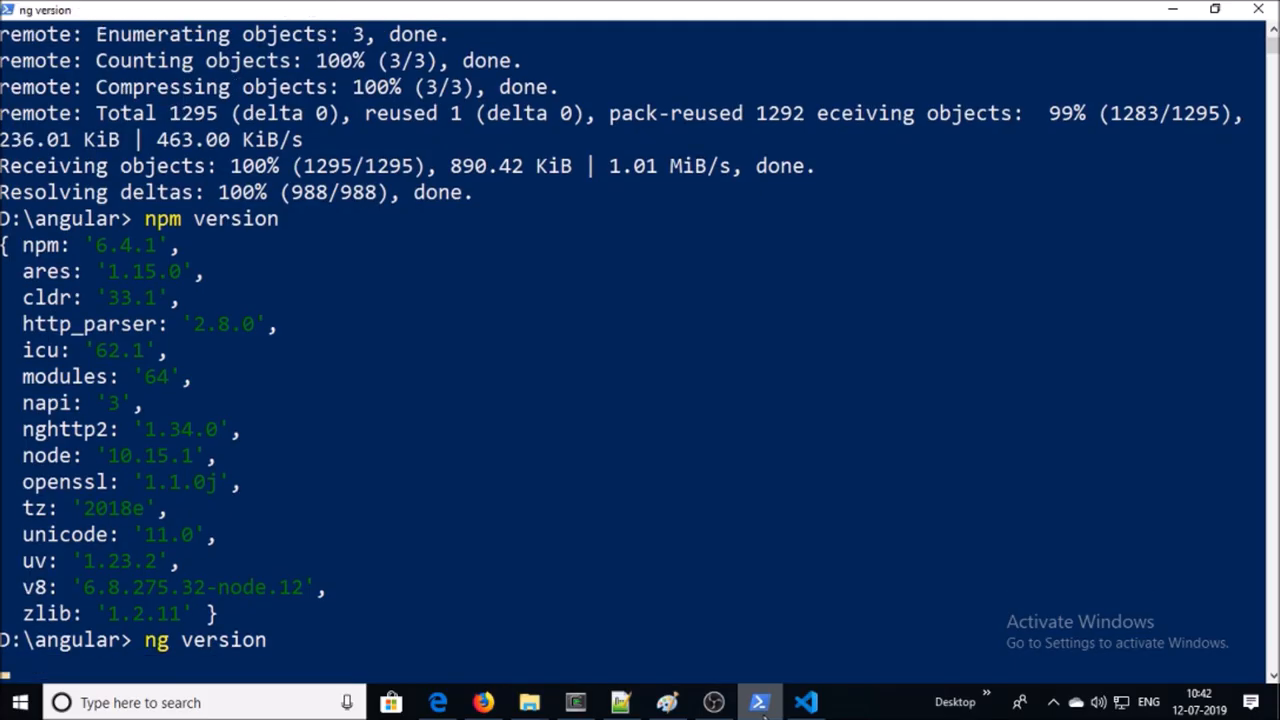
pyautogui.press('enter')
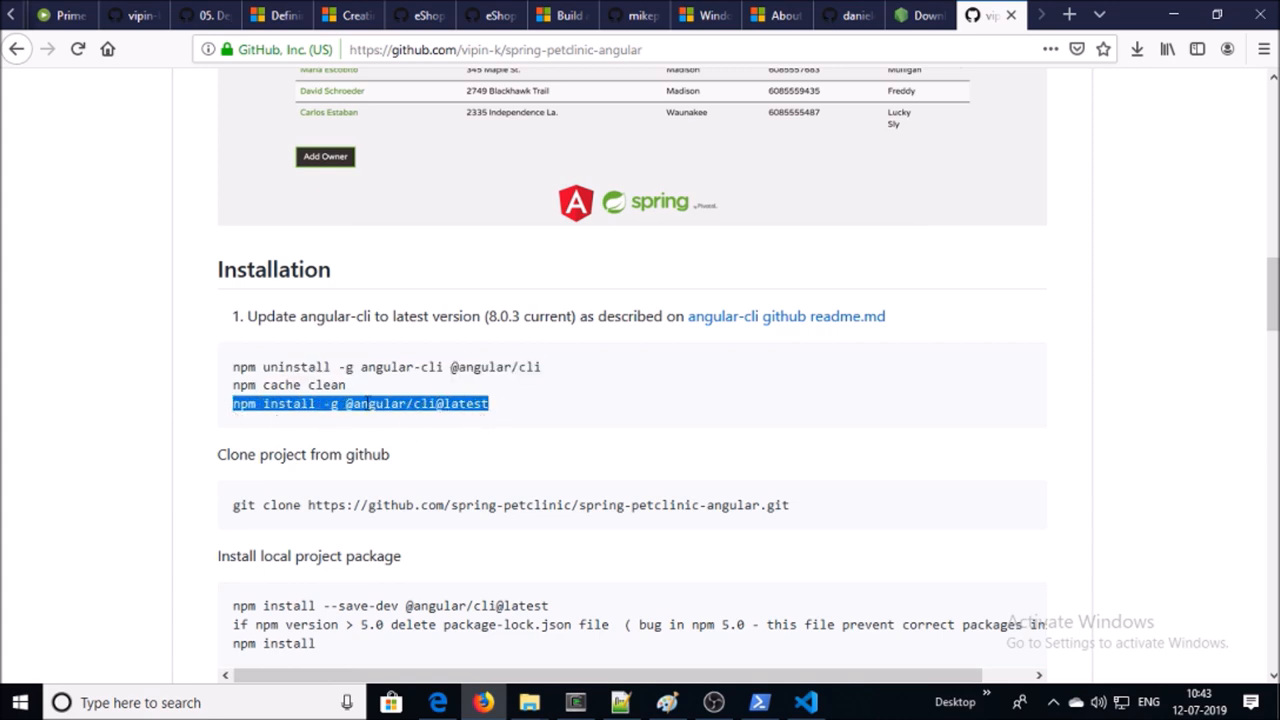
pyautogui.click(804, 702)
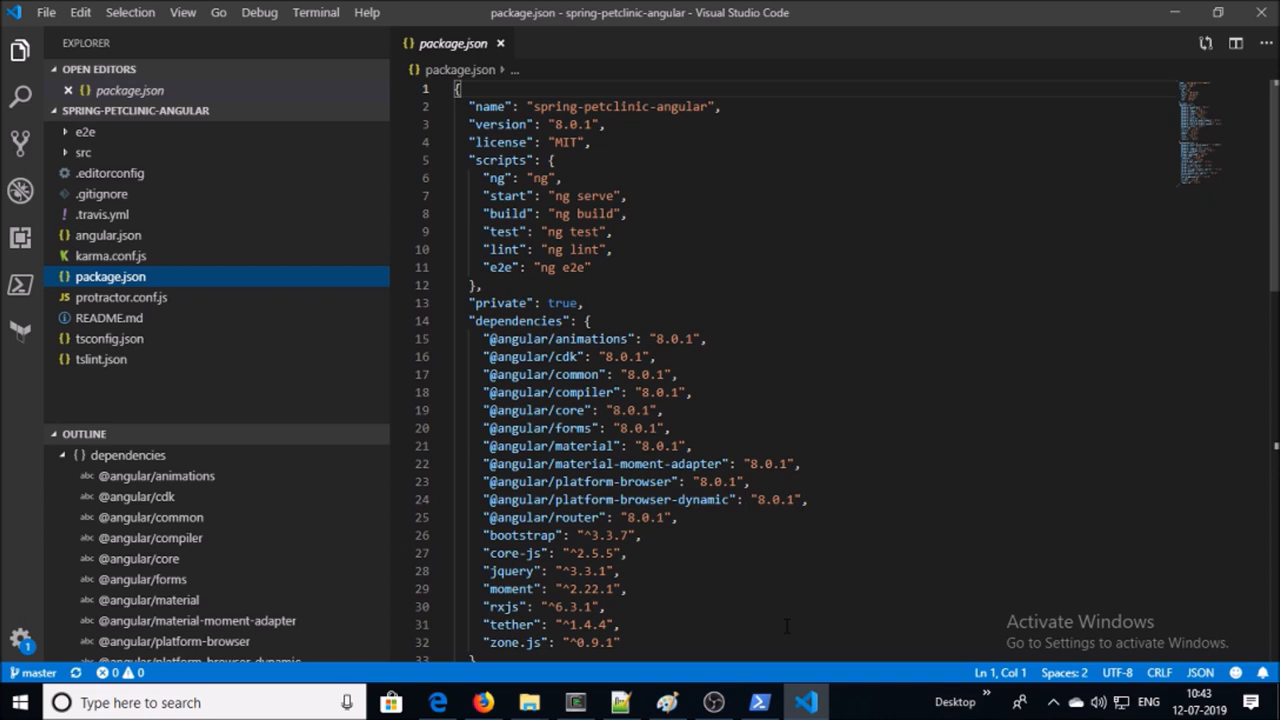
pyautogui.moveTo(472, 8)
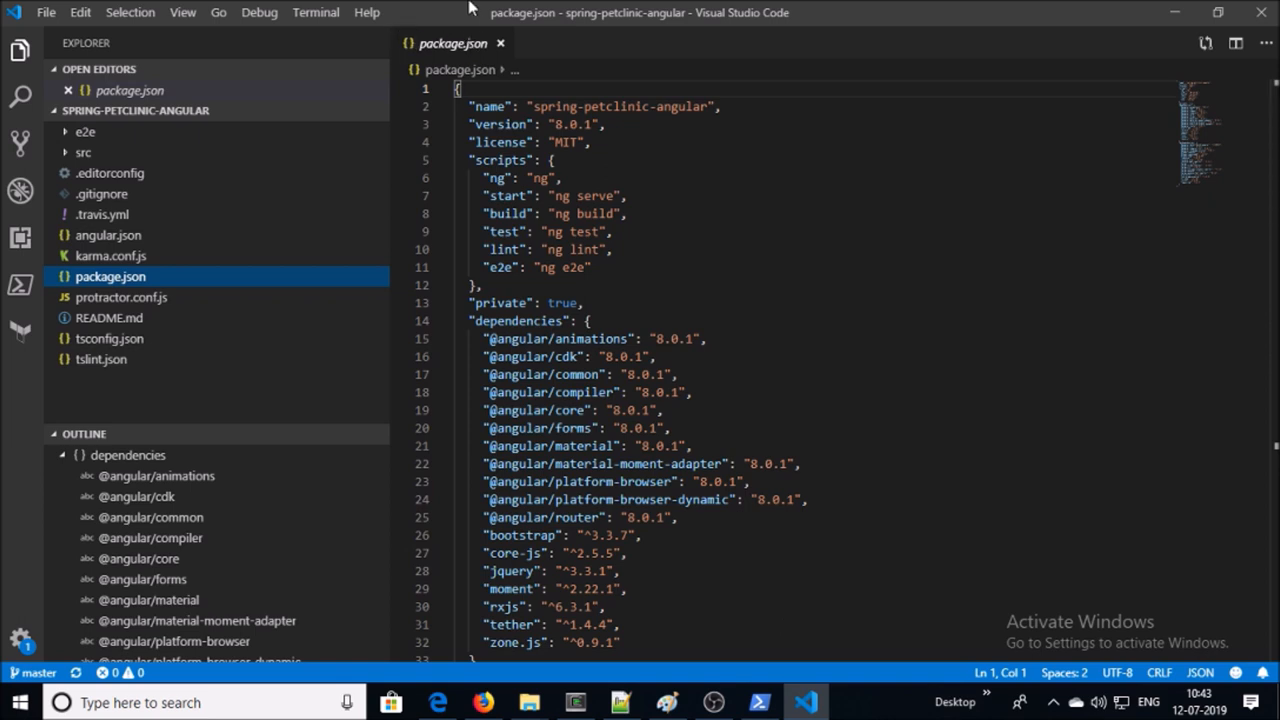
# - Run npm version in a new integrated terminal and enter the npm install command
pyautogui.click(182, 12)
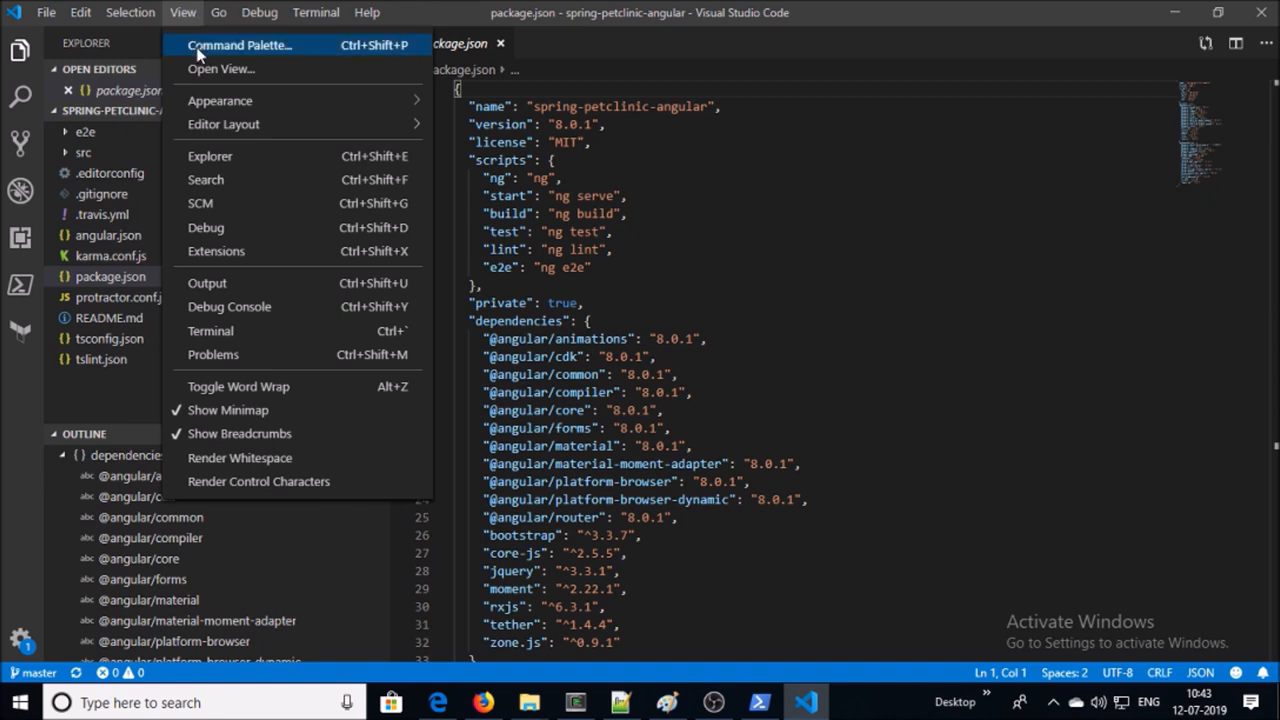
pyautogui.moveTo(248, 332)
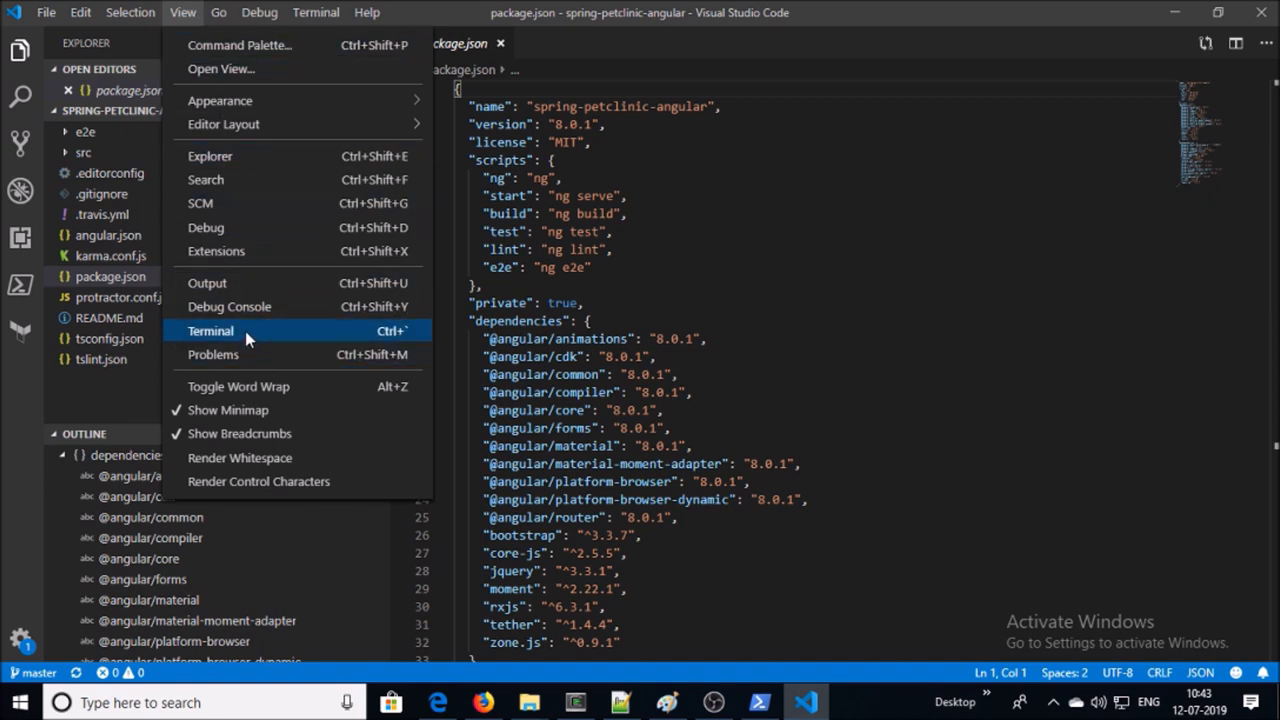
pyautogui.click(212, 332)
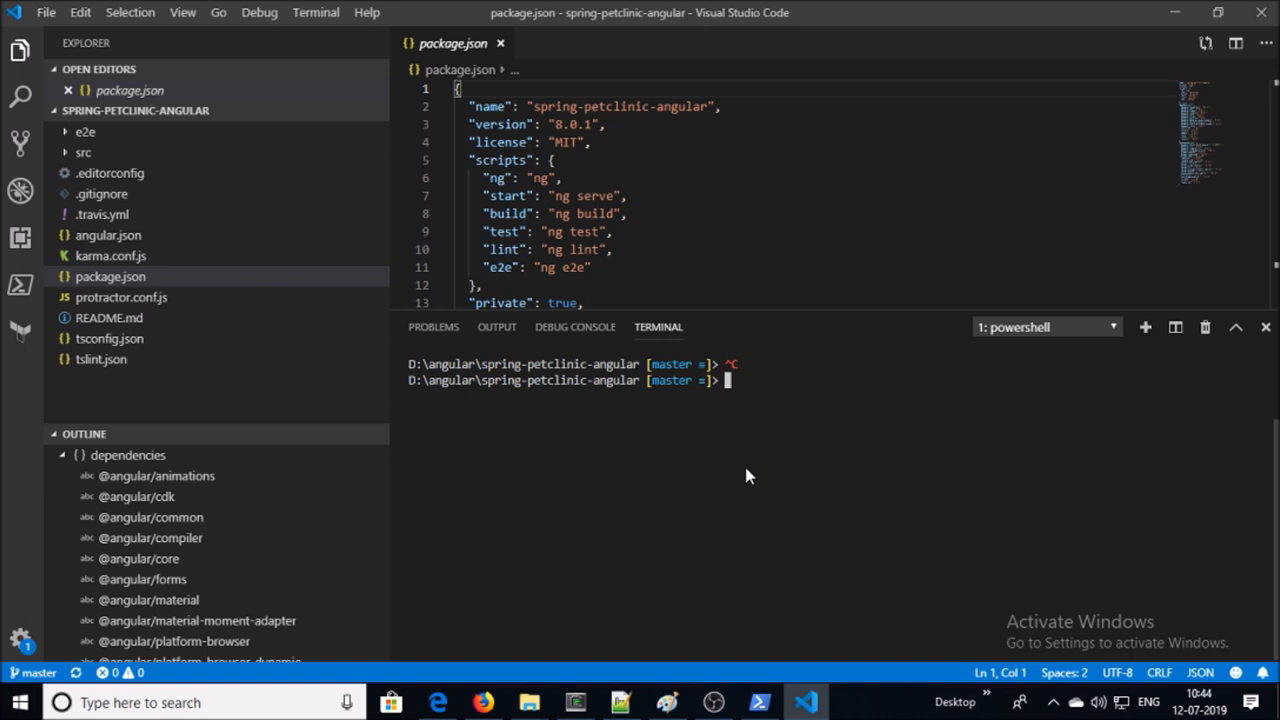
pyautogui.write('npm version')
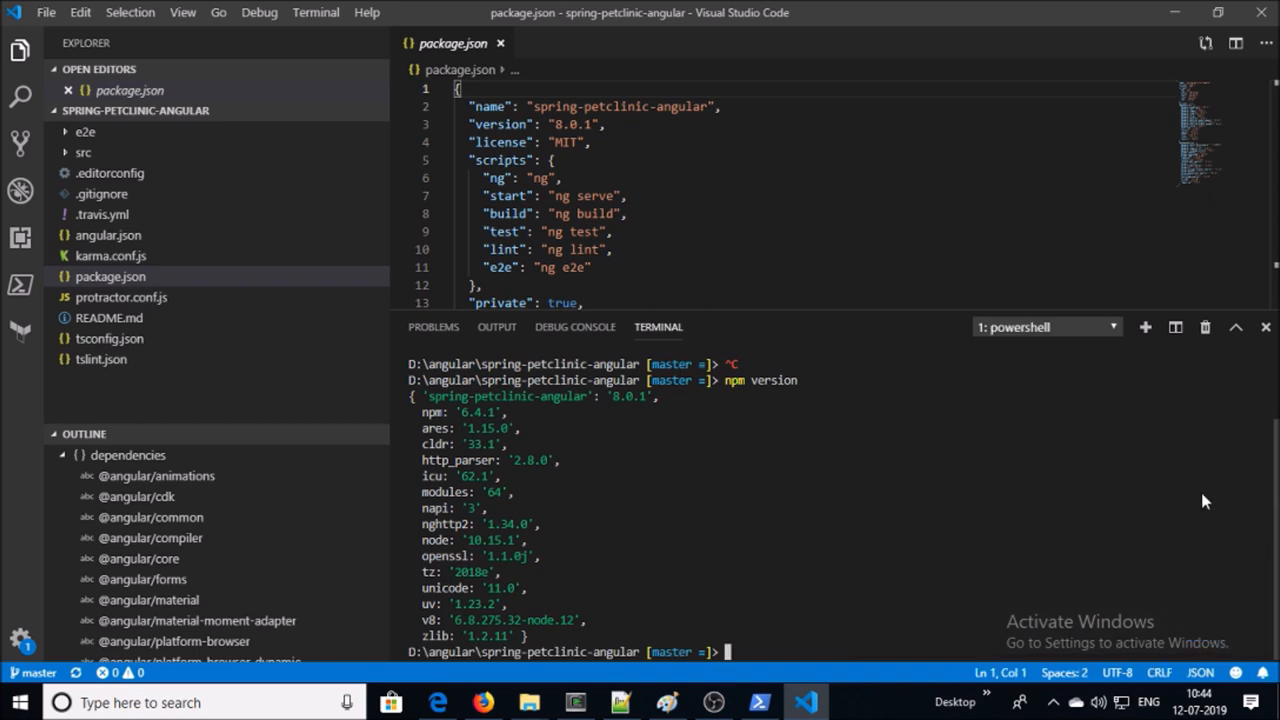
pyautogui.write('npm install')
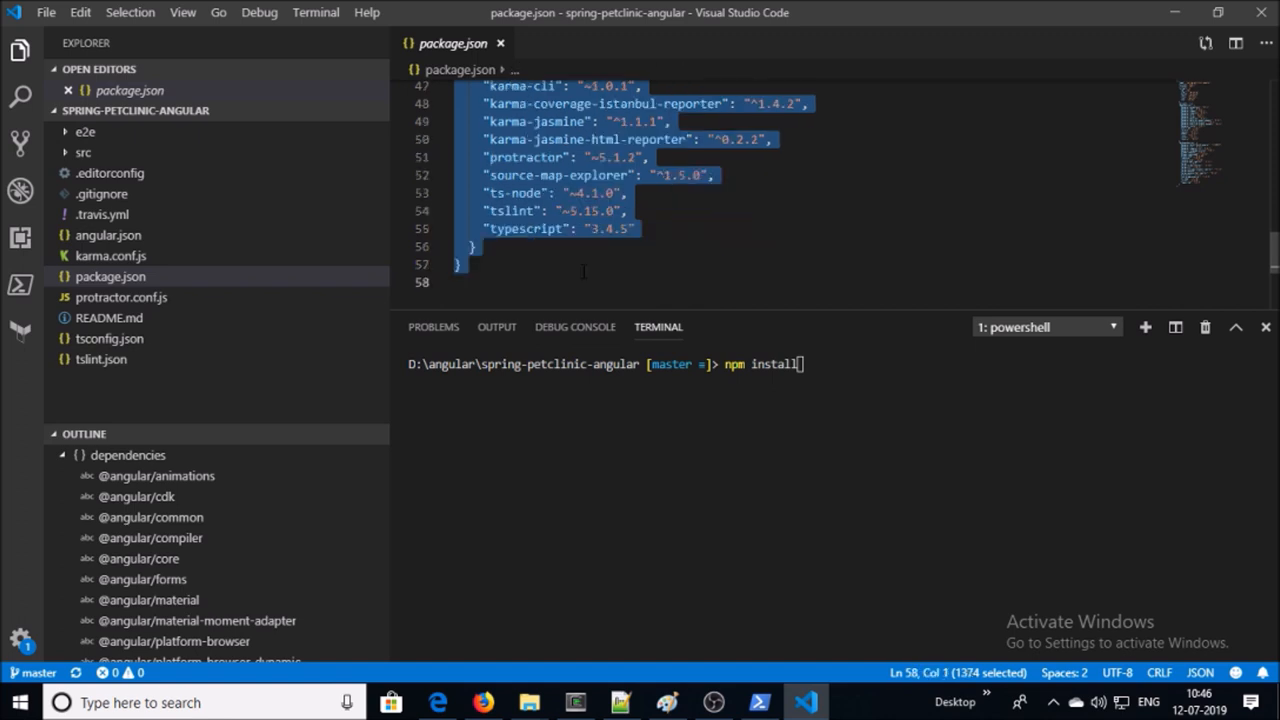
# - Run npm install in the terminal to install the project dependencies
pyautogui.click(800, 364)
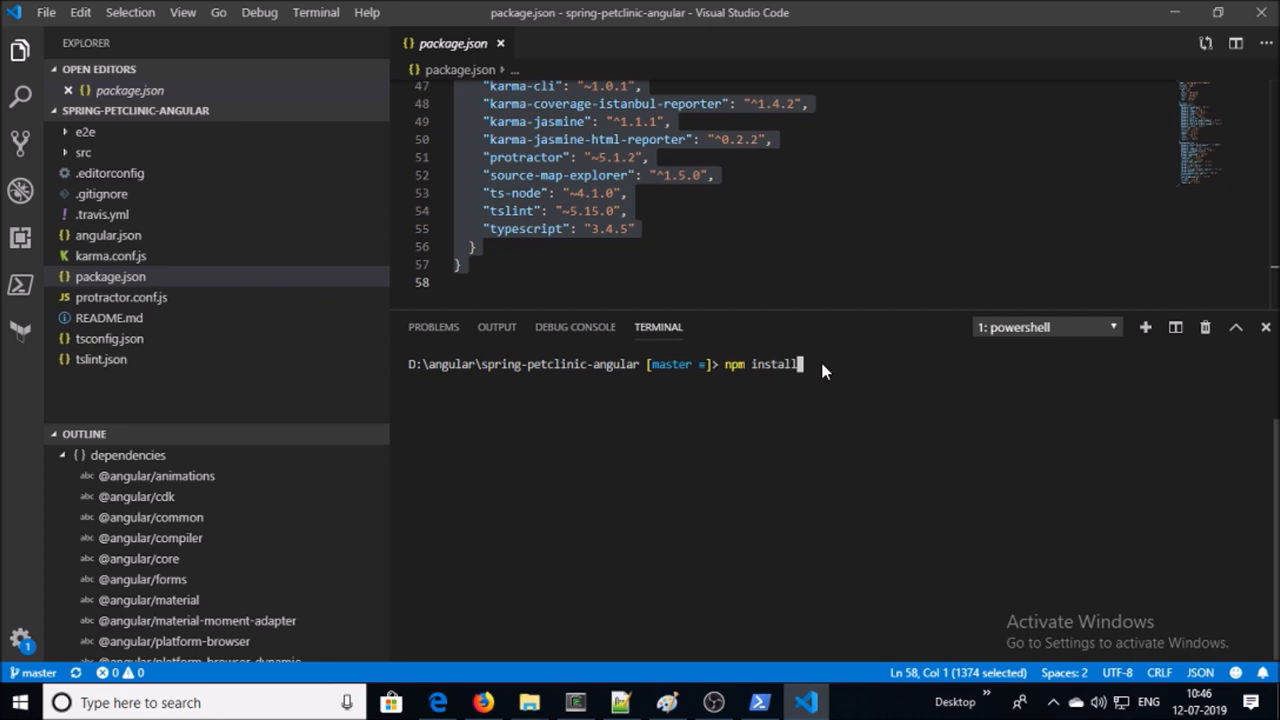
pyautogui.press('enter')
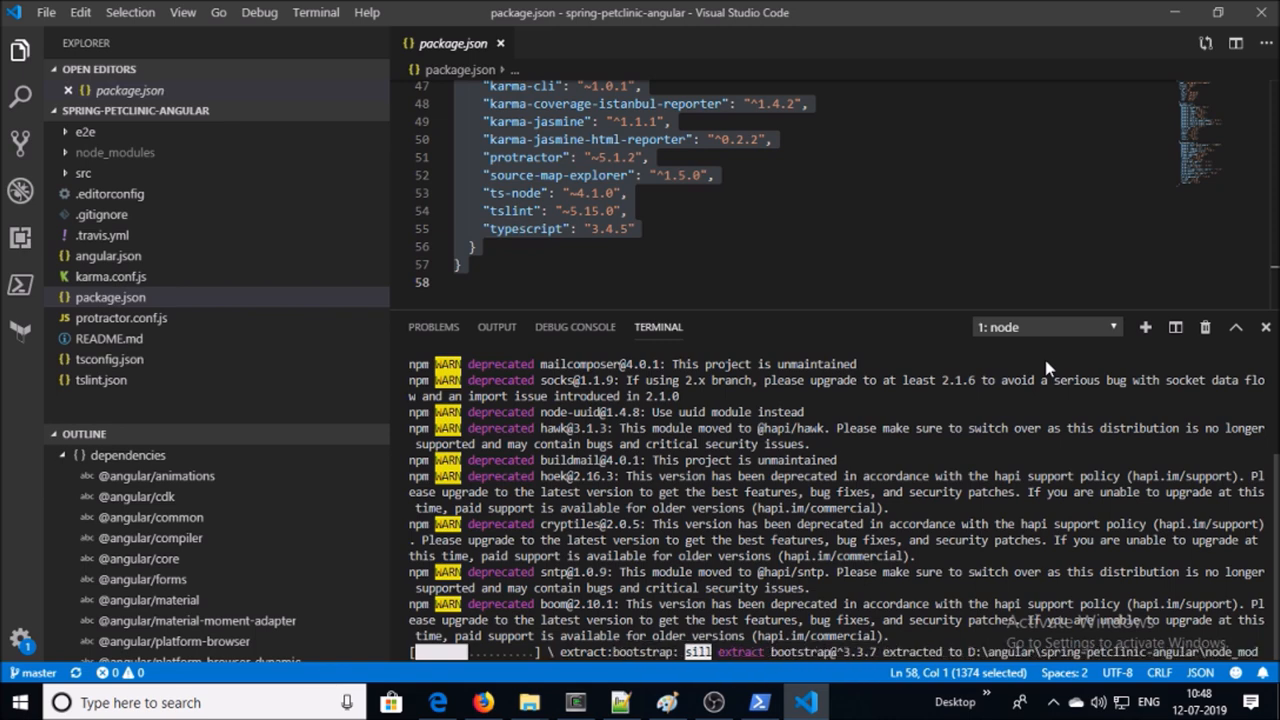
pyautogui.moveTo(912, 420)
pyautogui.write('ng build --prod --base-href=.')
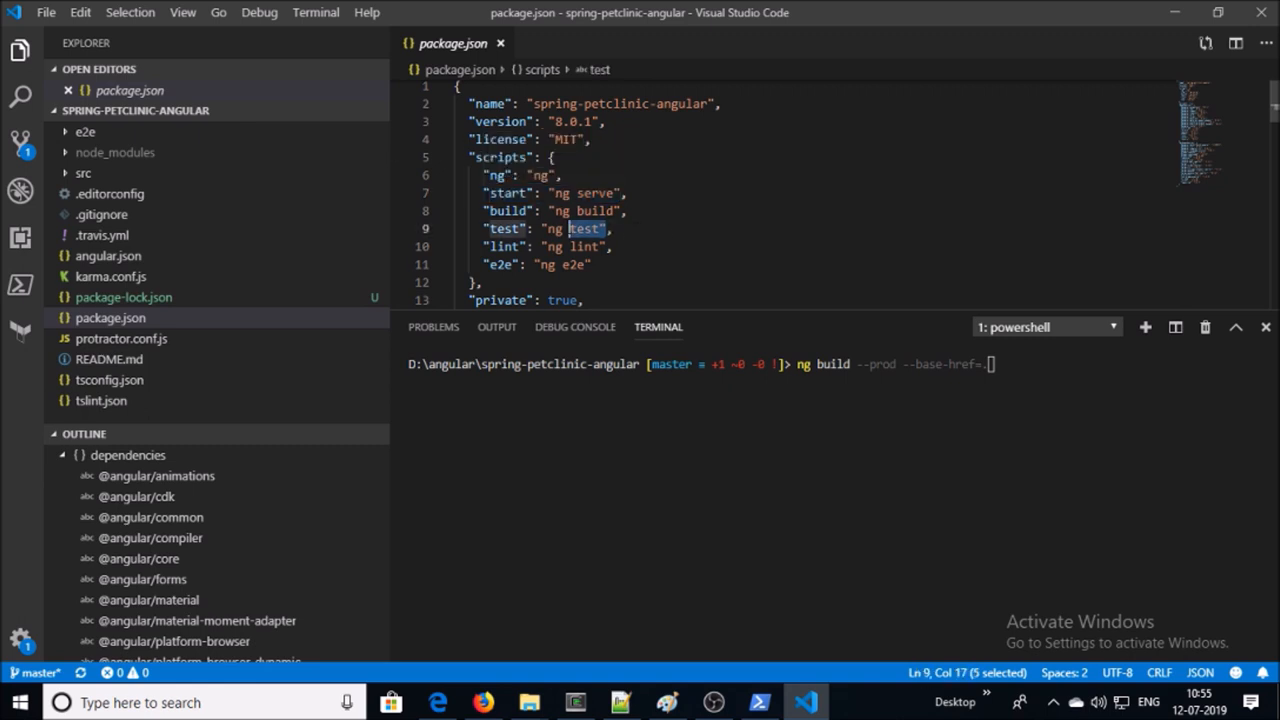
# - Highlight the e2e script in package.json before building the production bundle
pyautogui.doubleClick(580, 264)
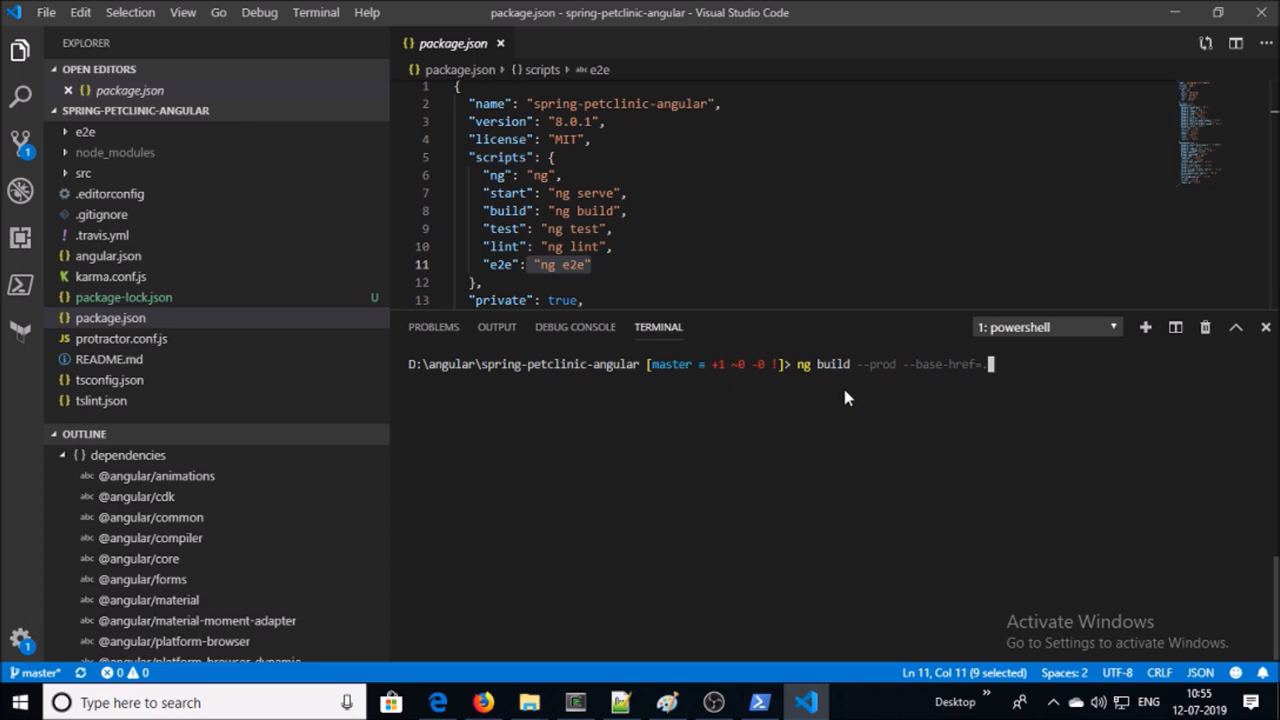
pyautogui.moveTo(938, 398)
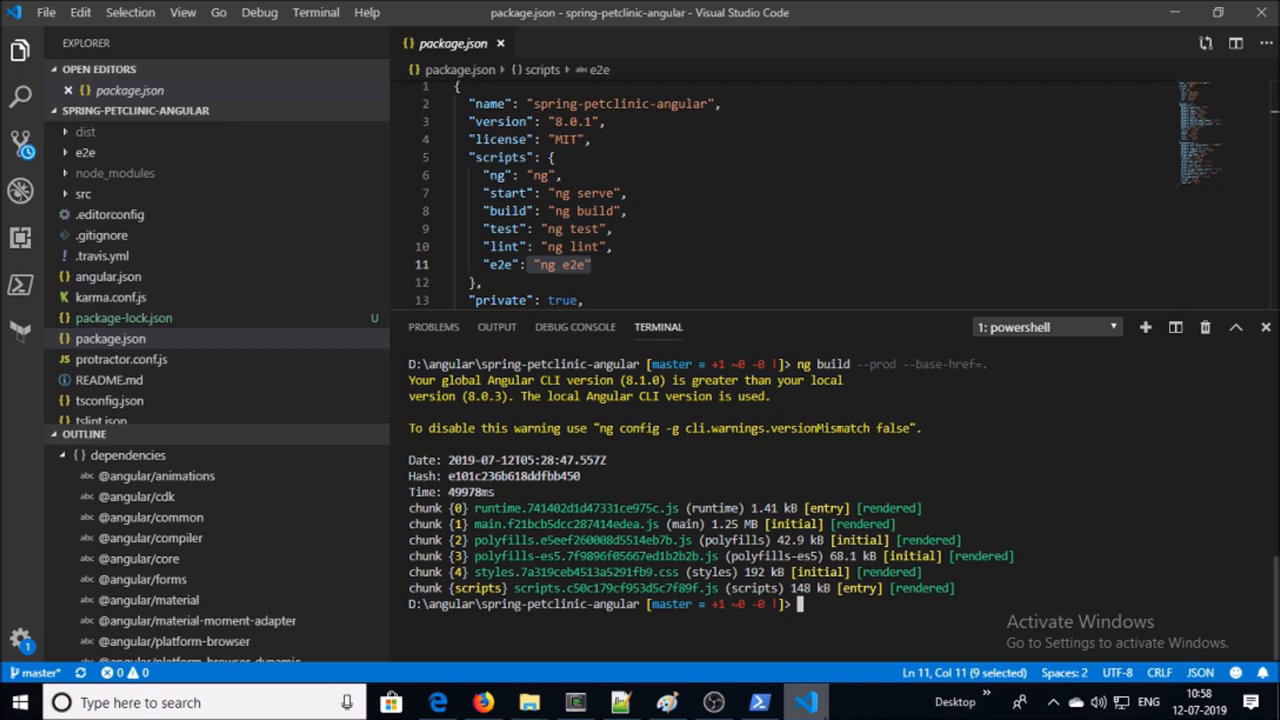
pyautogui.moveTo(712, 556)
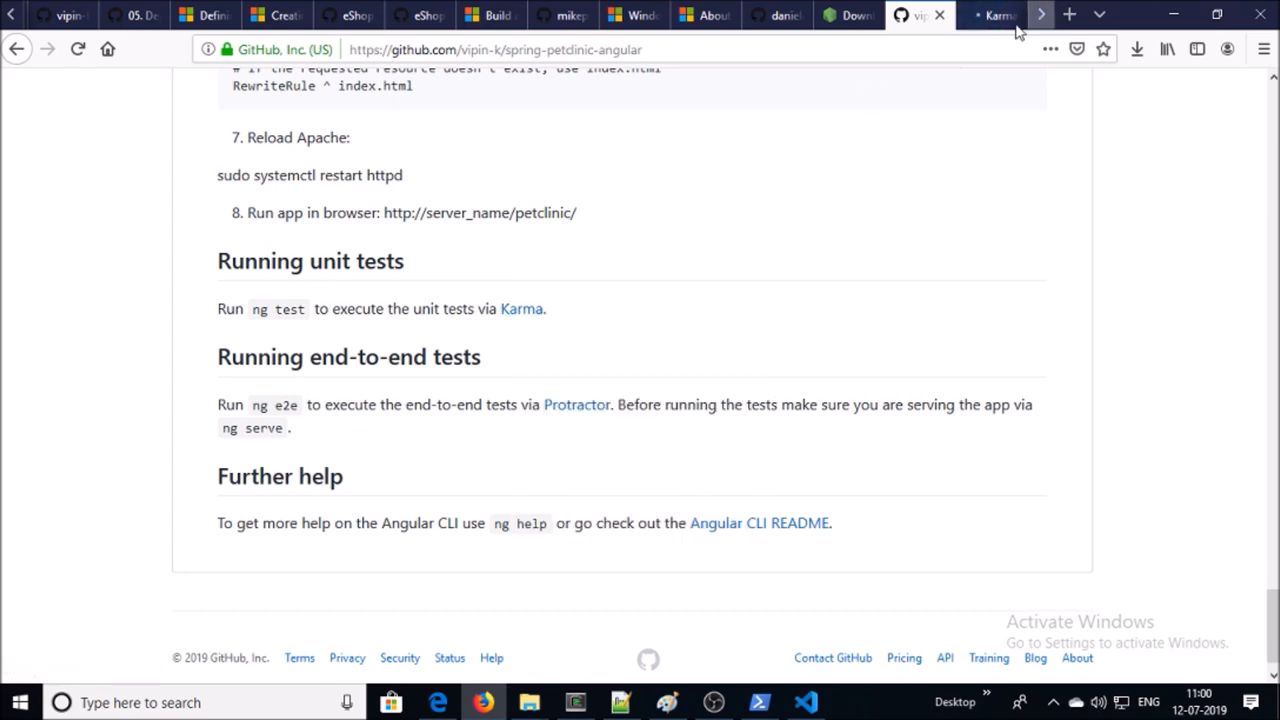
# - Set karma.conf.js reporters to progress and html with output tests/units.html, then enter ng test
pyautogui.click(804, 702)
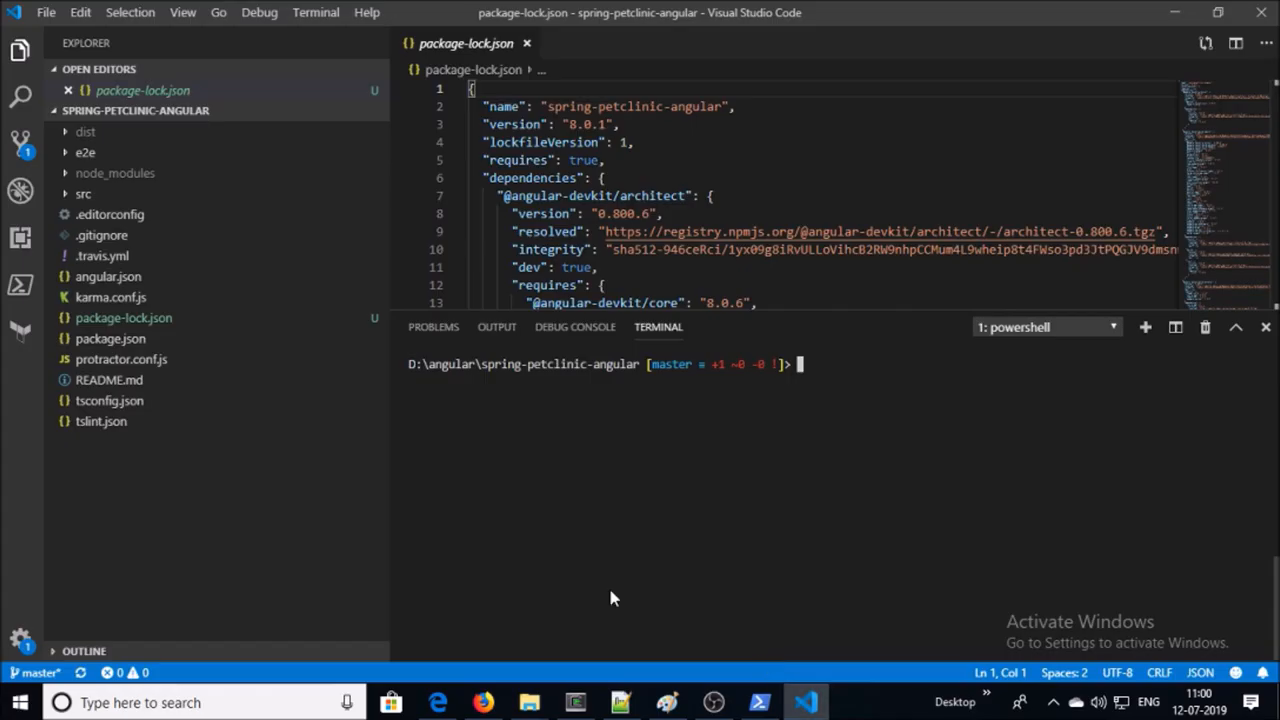
pyautogui.moveTo(172, 516)
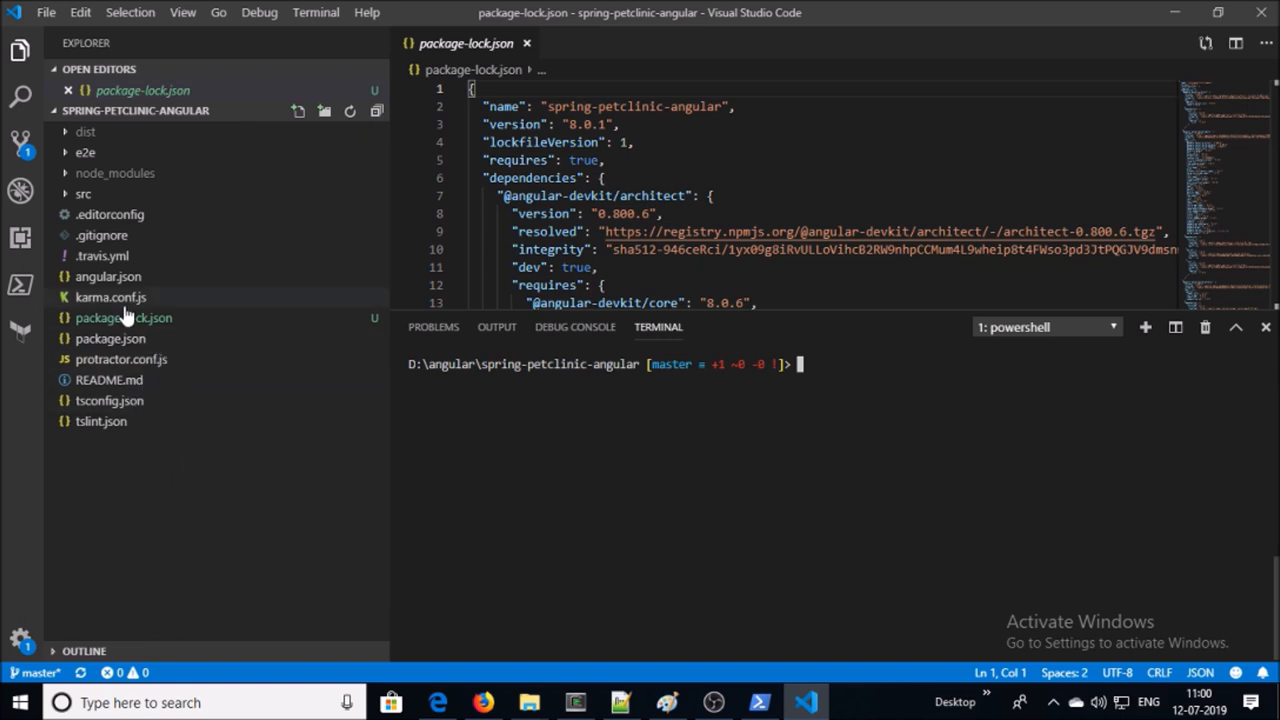
pyautogui.click(110, 296)
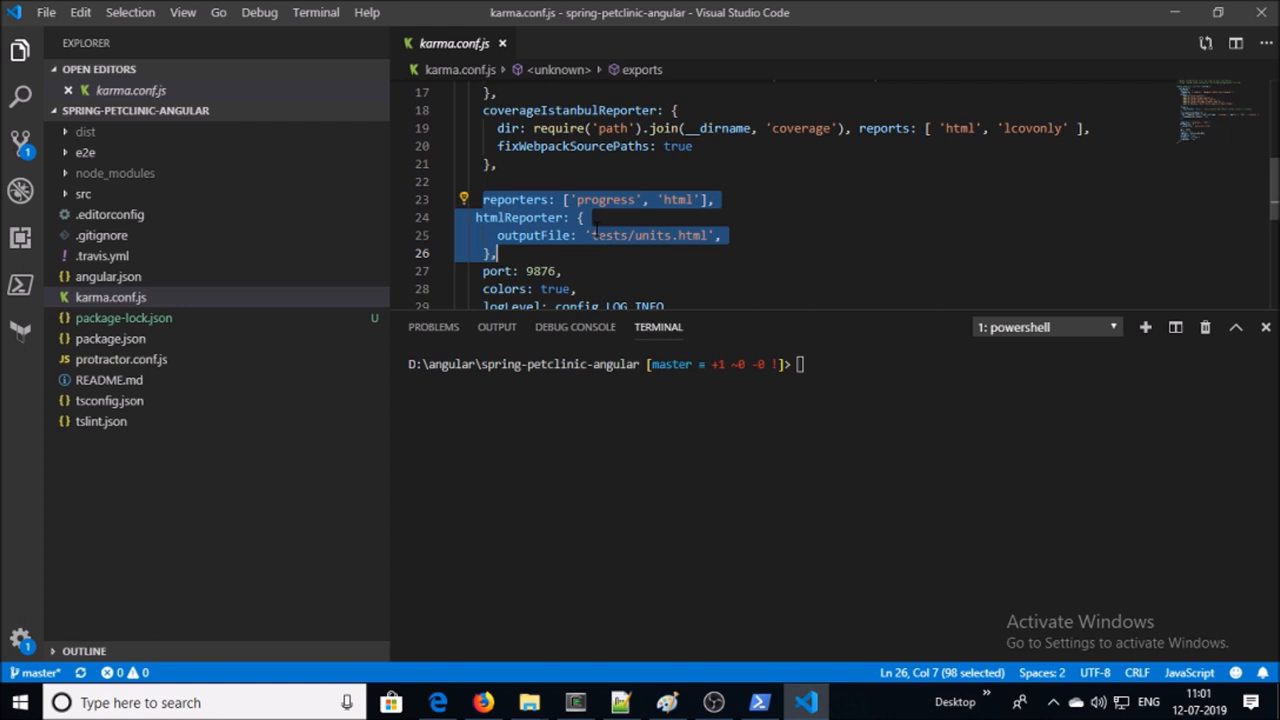
pyautogui.write('ng test')
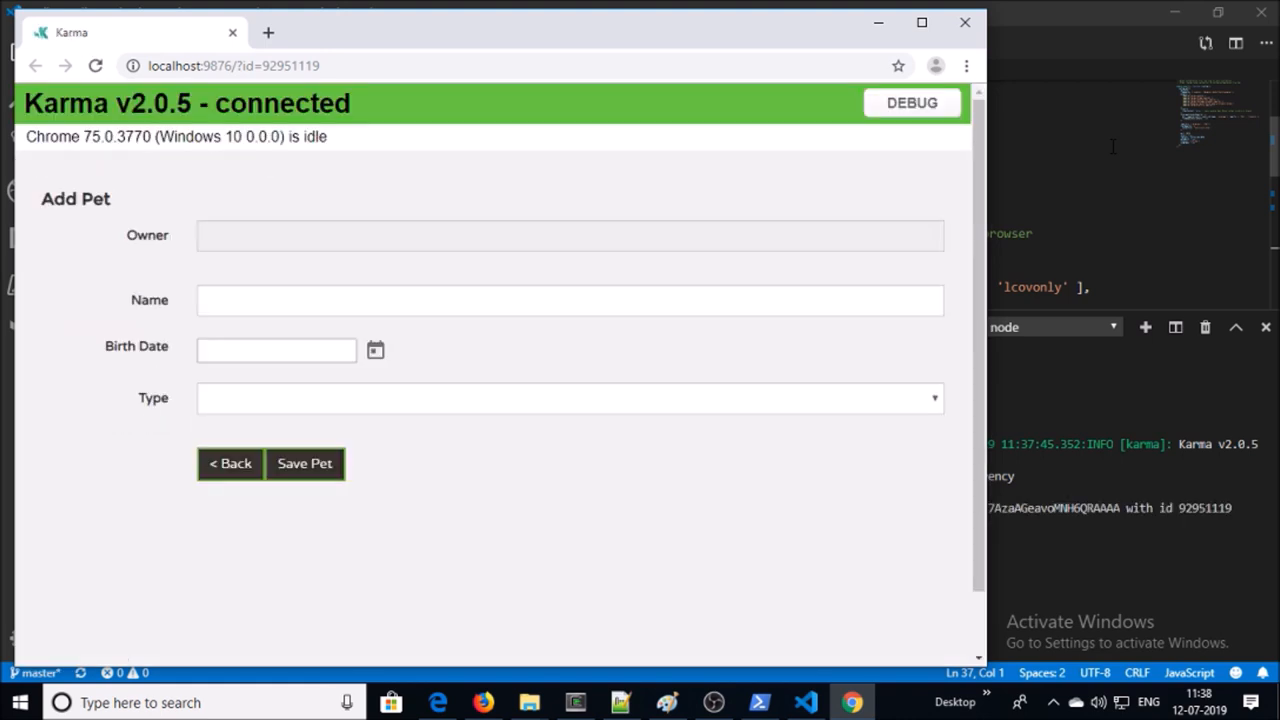
# - Close the Karma Chrome window after all 32 unit tests pass
pyautogui.click(804, 702)
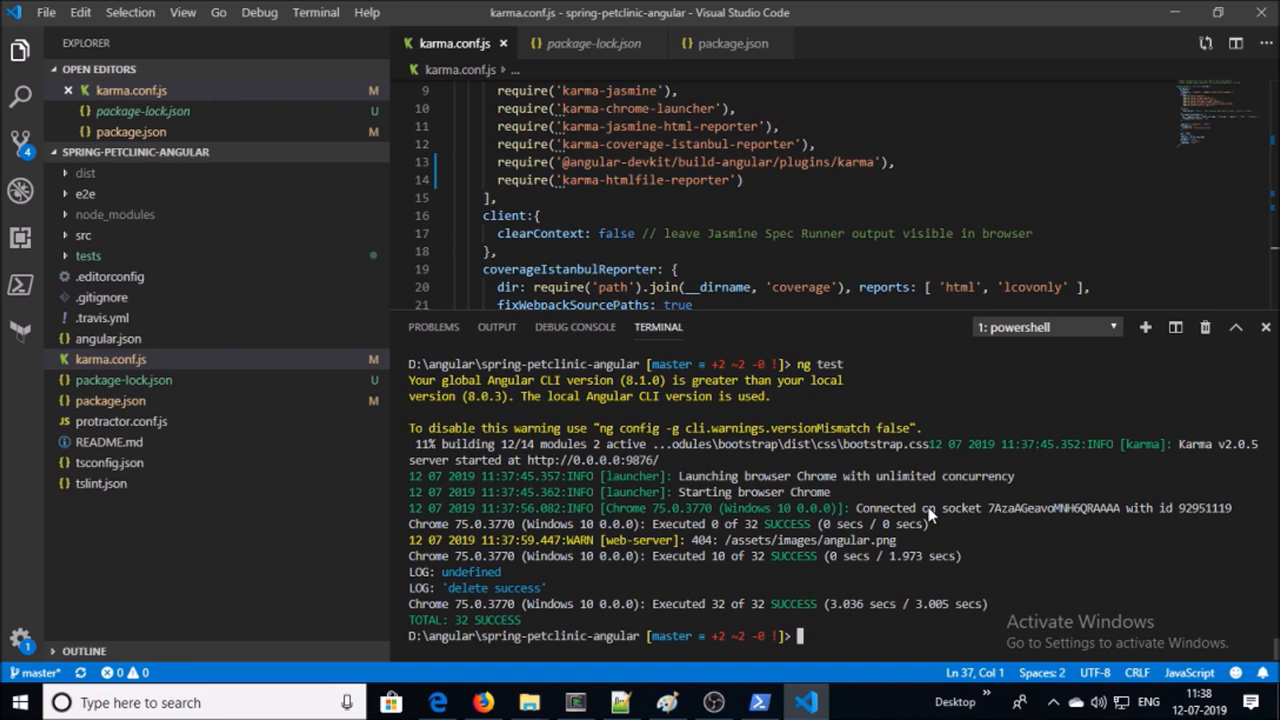
pyautogui.moveTo(1036, 534)
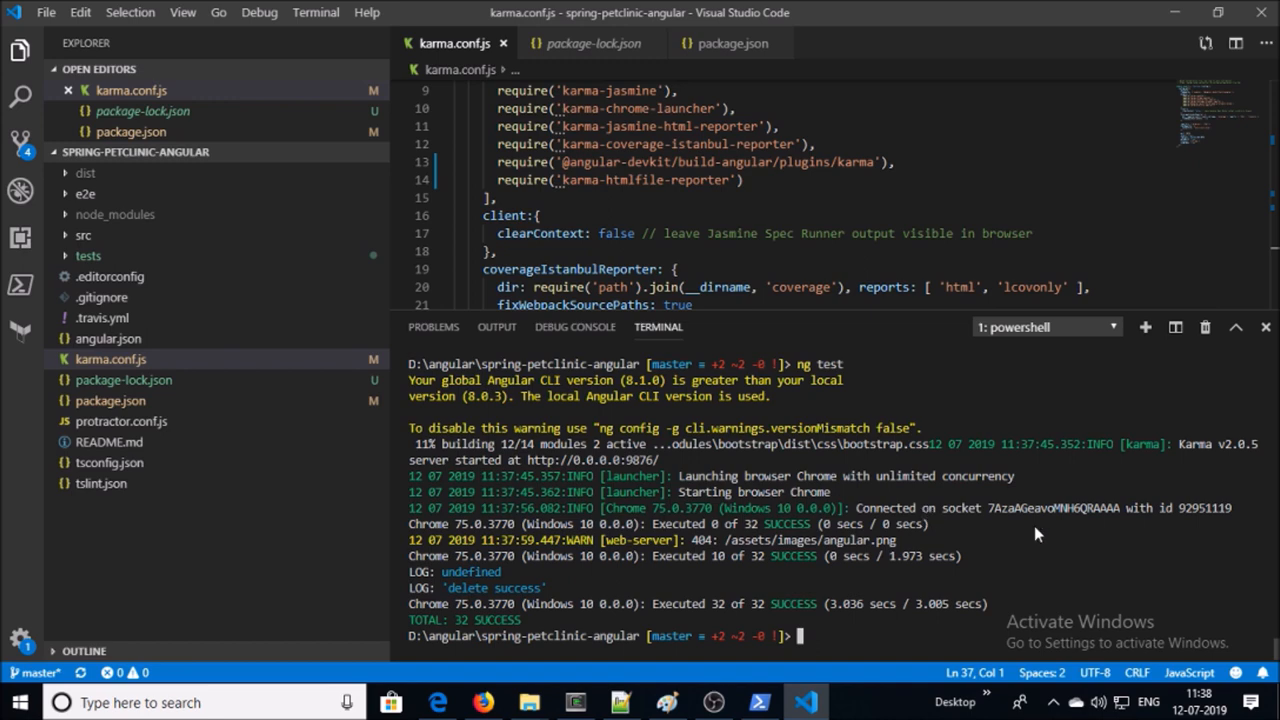
pyautogui.click(88, 256)
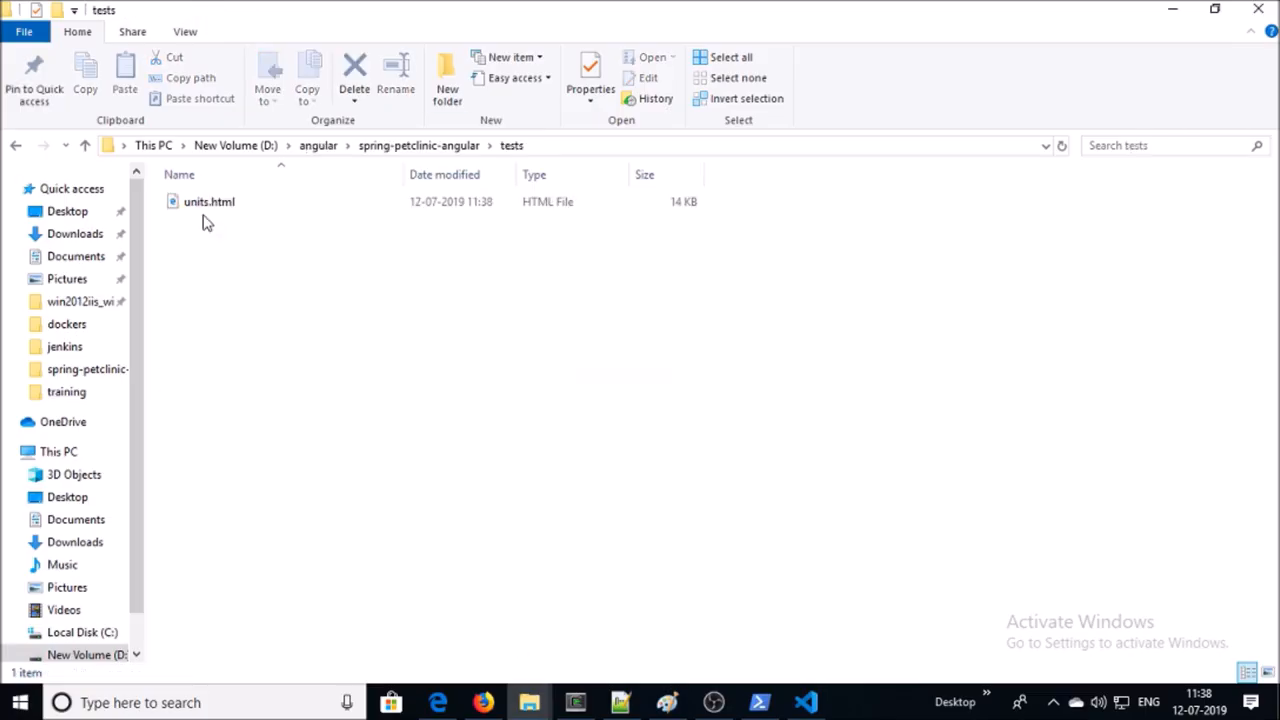
# - Open units.html from the tests folder showing 32 tests, 0 errors, 0 failures
pyautogui.doubleClick(208, 200)
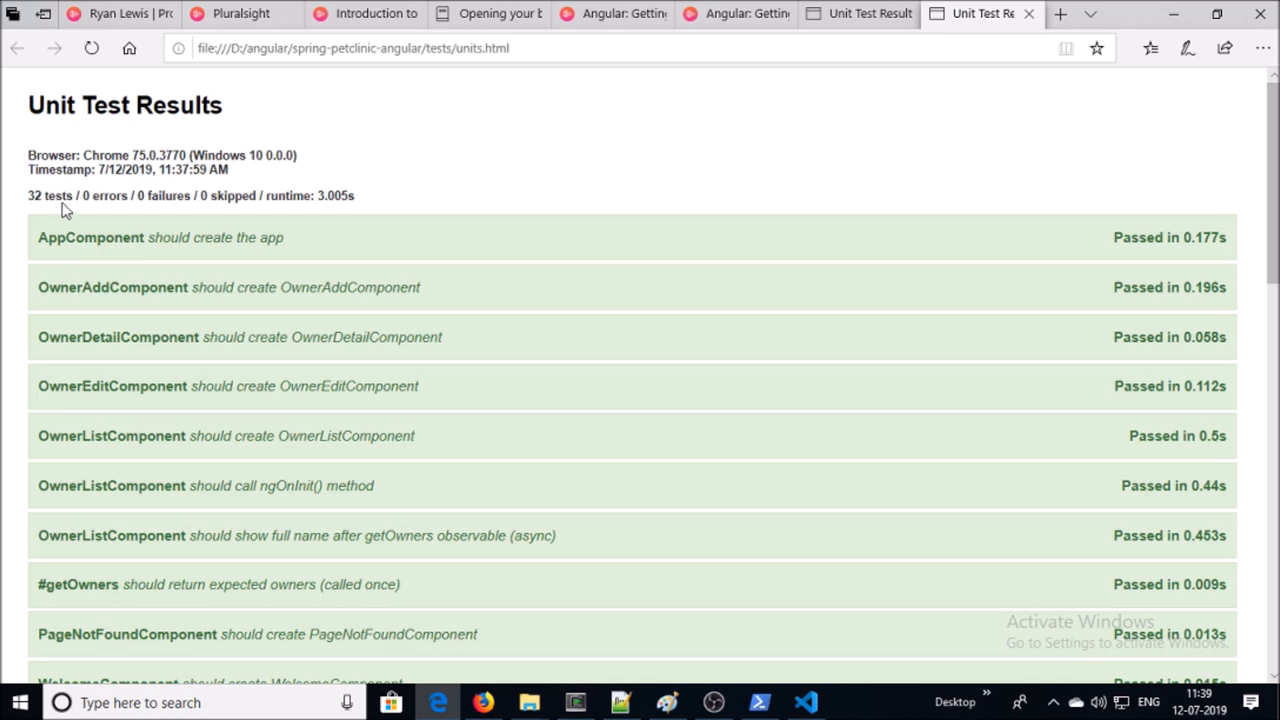
pyautogui.moveTo(248, 212)
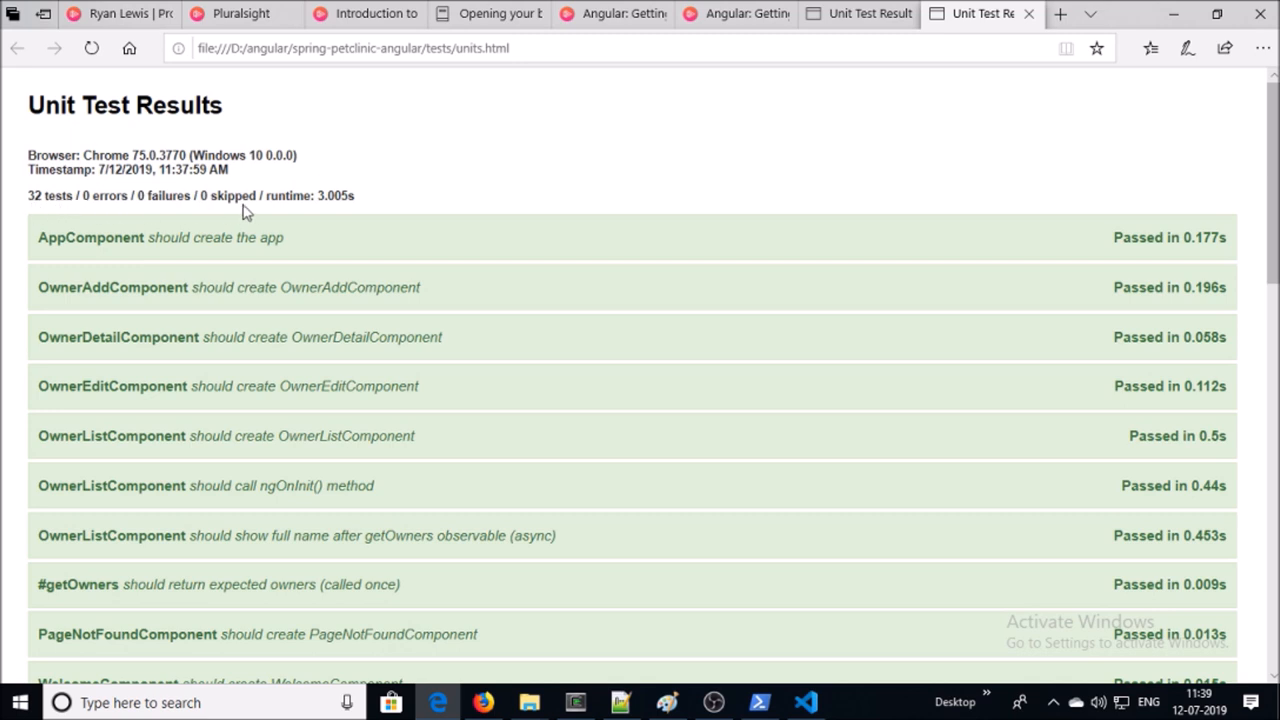
pyautogui.moveTo(212, 216)
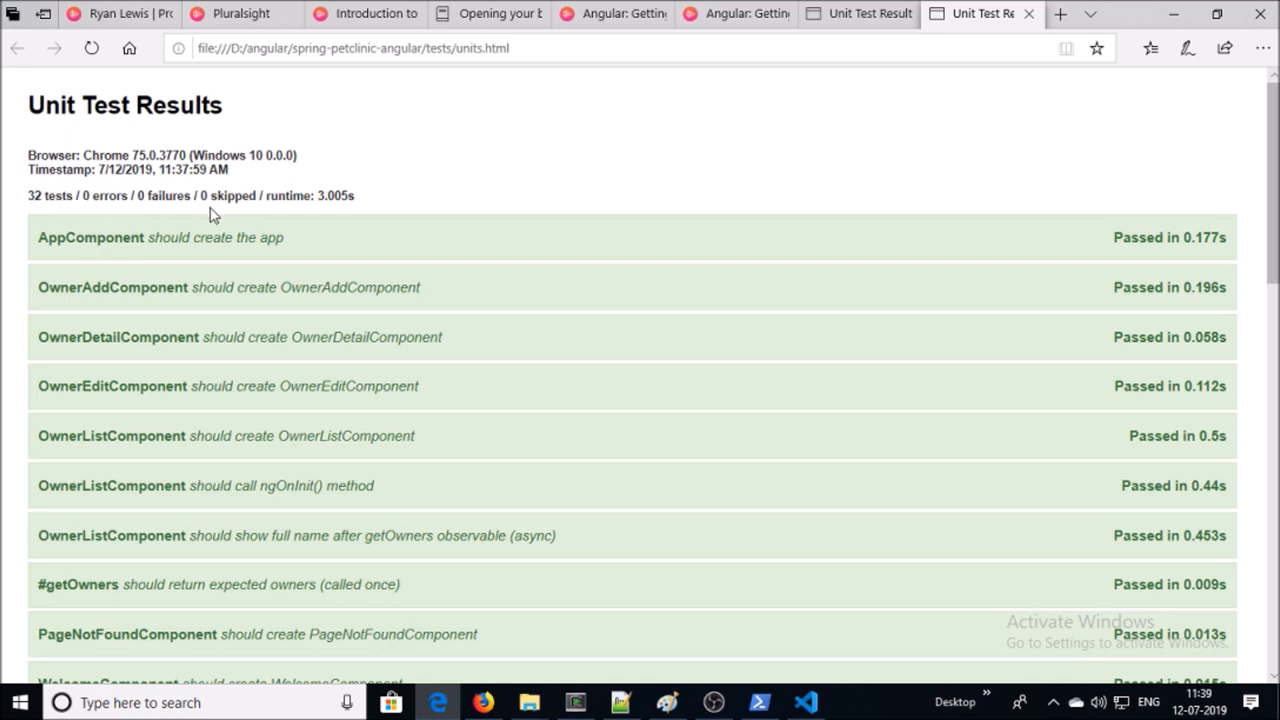
pyautogui.moveTo(192, 216)
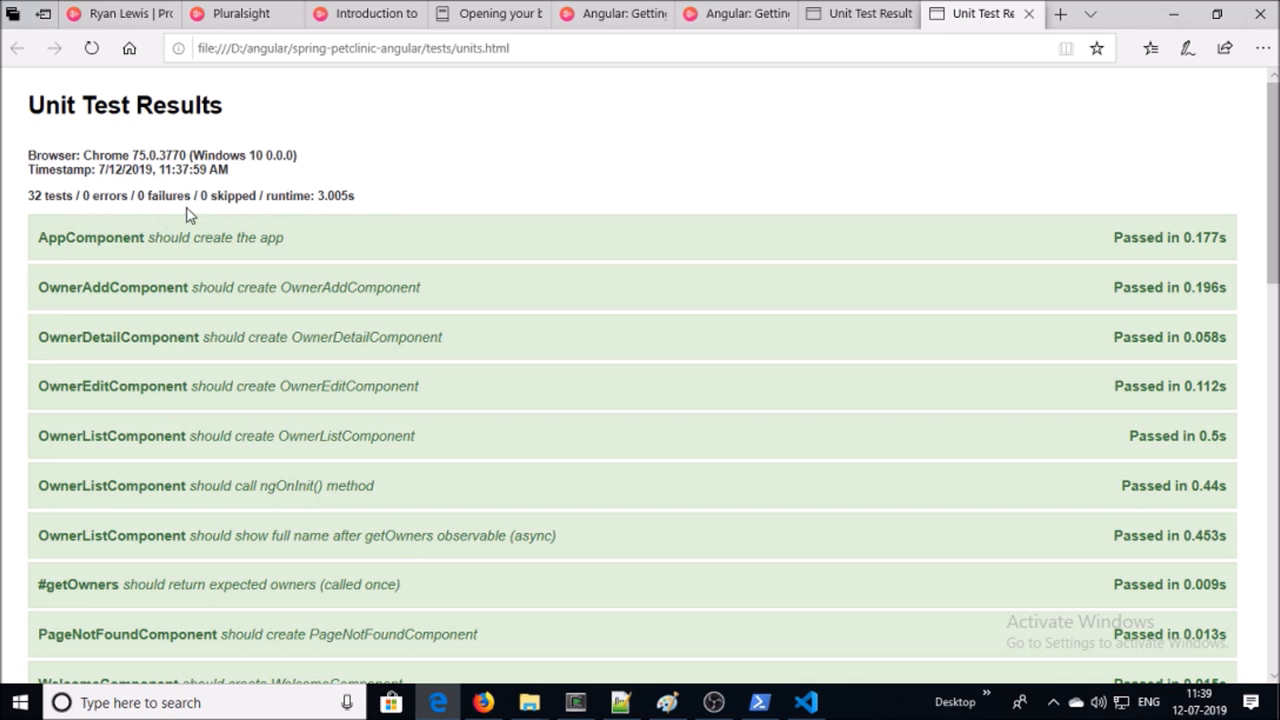
pyautogui.moveTo(408, 180)
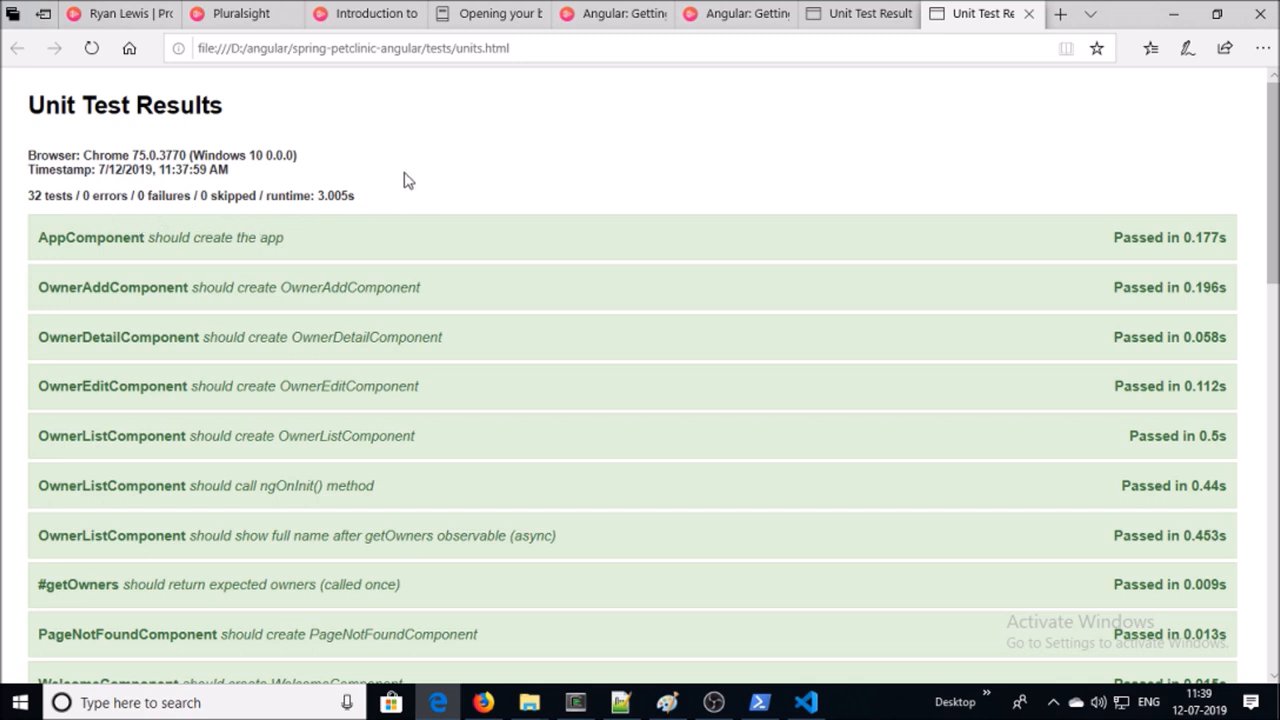
pyautogui.moveTo(352, 200)
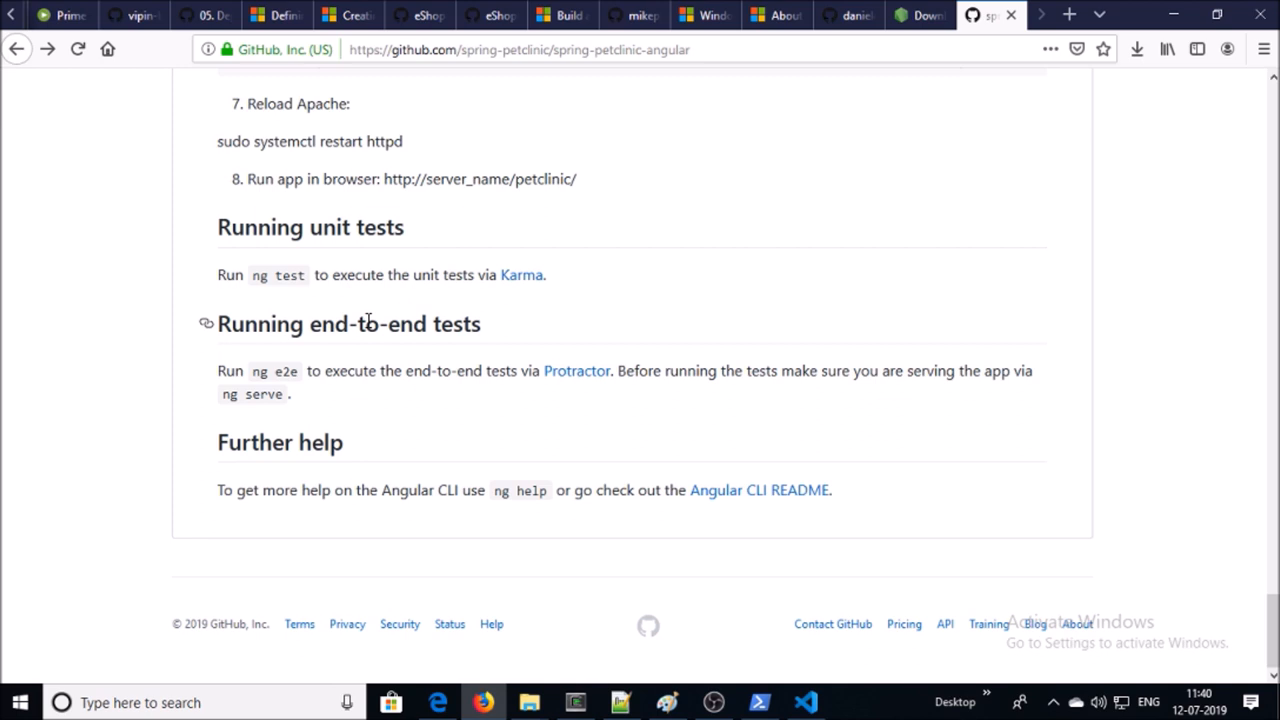
pyautogui.moveTo(656, 204)
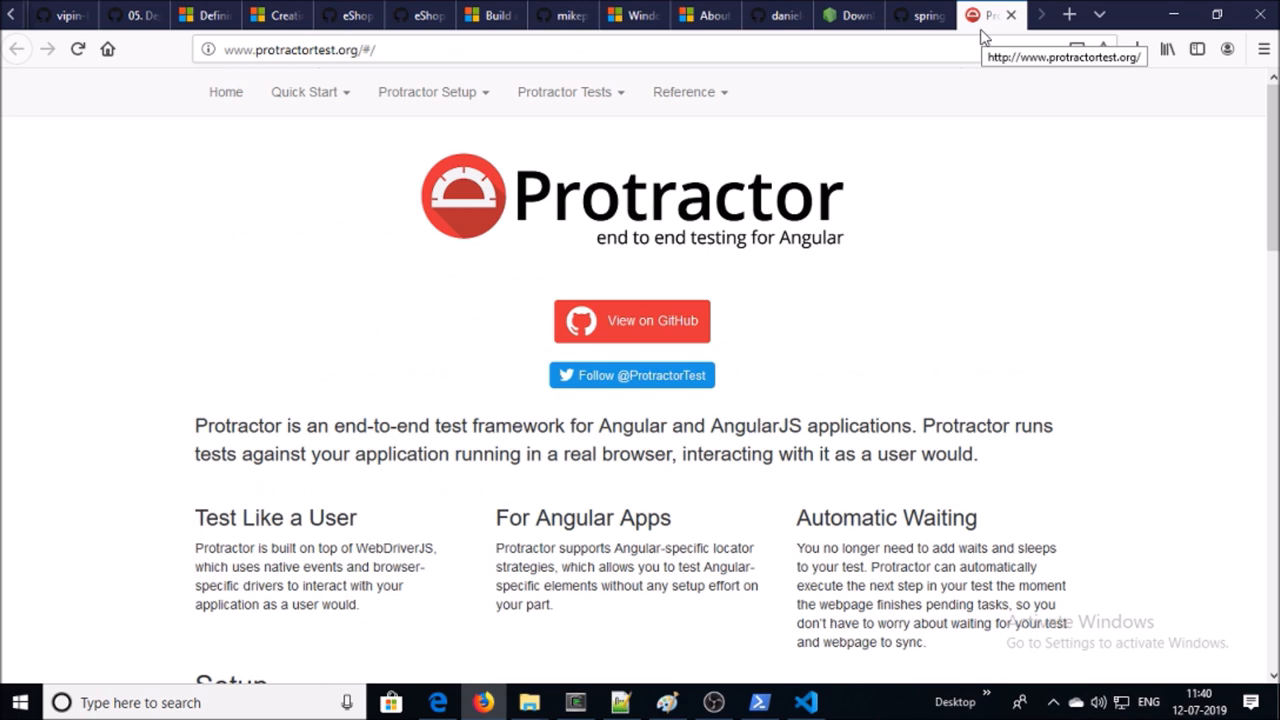
# - Return to Visual Studio Code after viewing the Protractor site
pyautogui.click(804, 702)
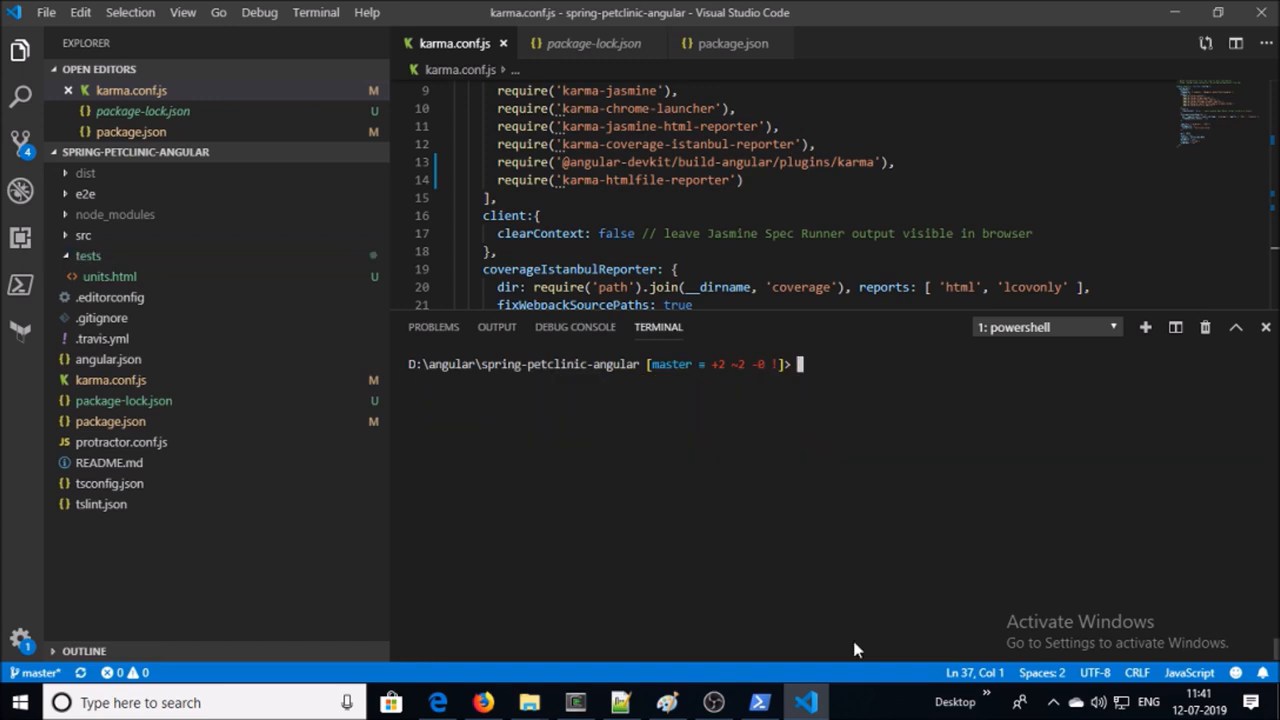
# - Run ng e2e, browse Owners, Add Owner and Veterinarians in the automated Chrome, then close it
pyautogui.write('ng e2e')
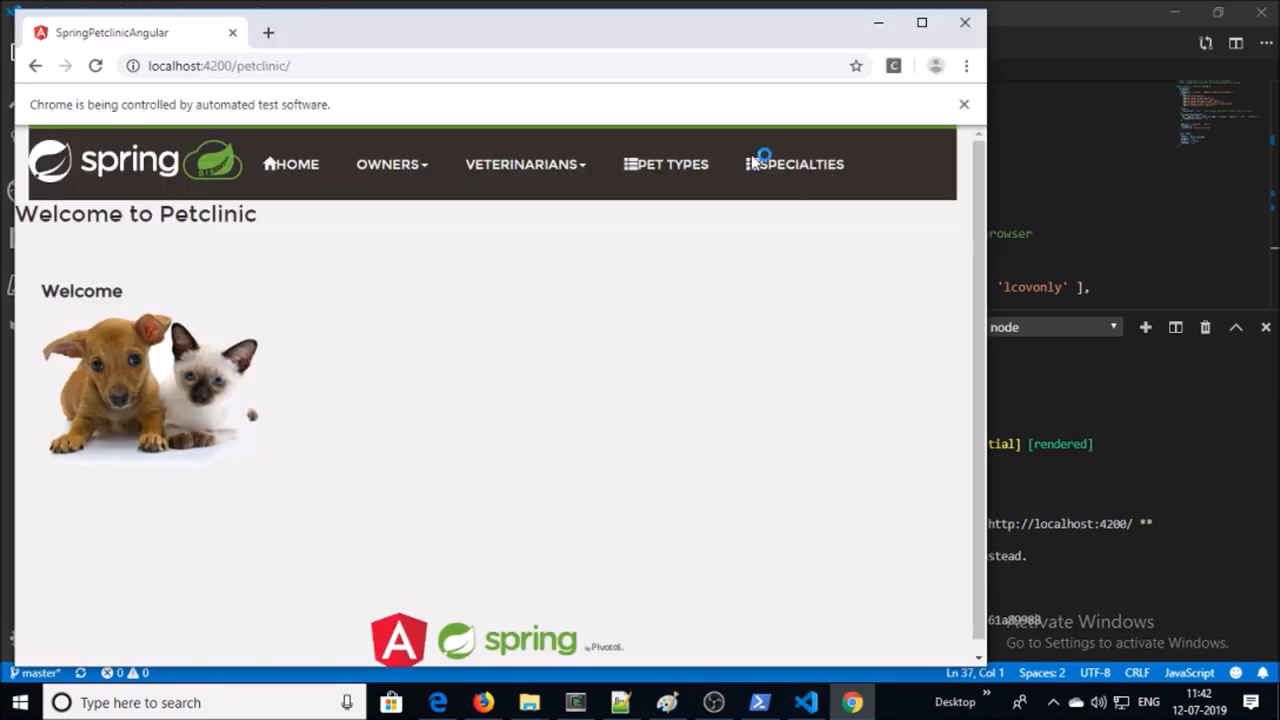
pyautogui.click(292, 164)
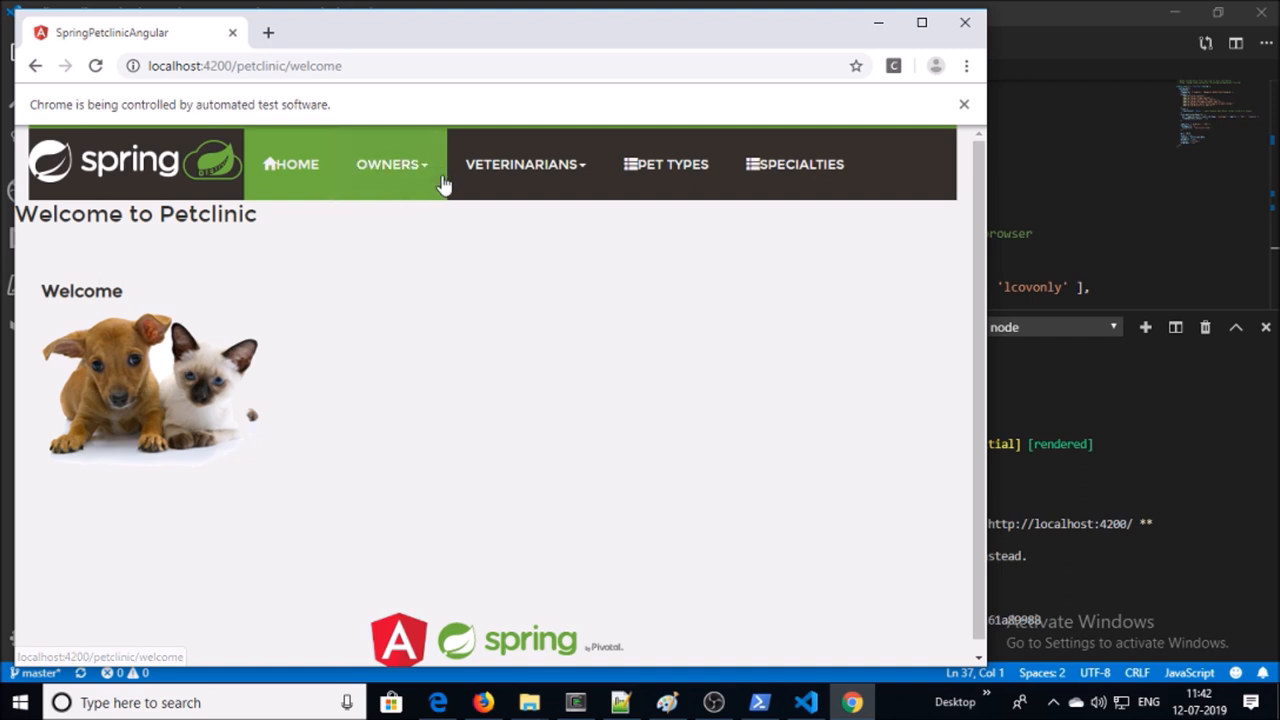
pyautogui.click(390, 164)
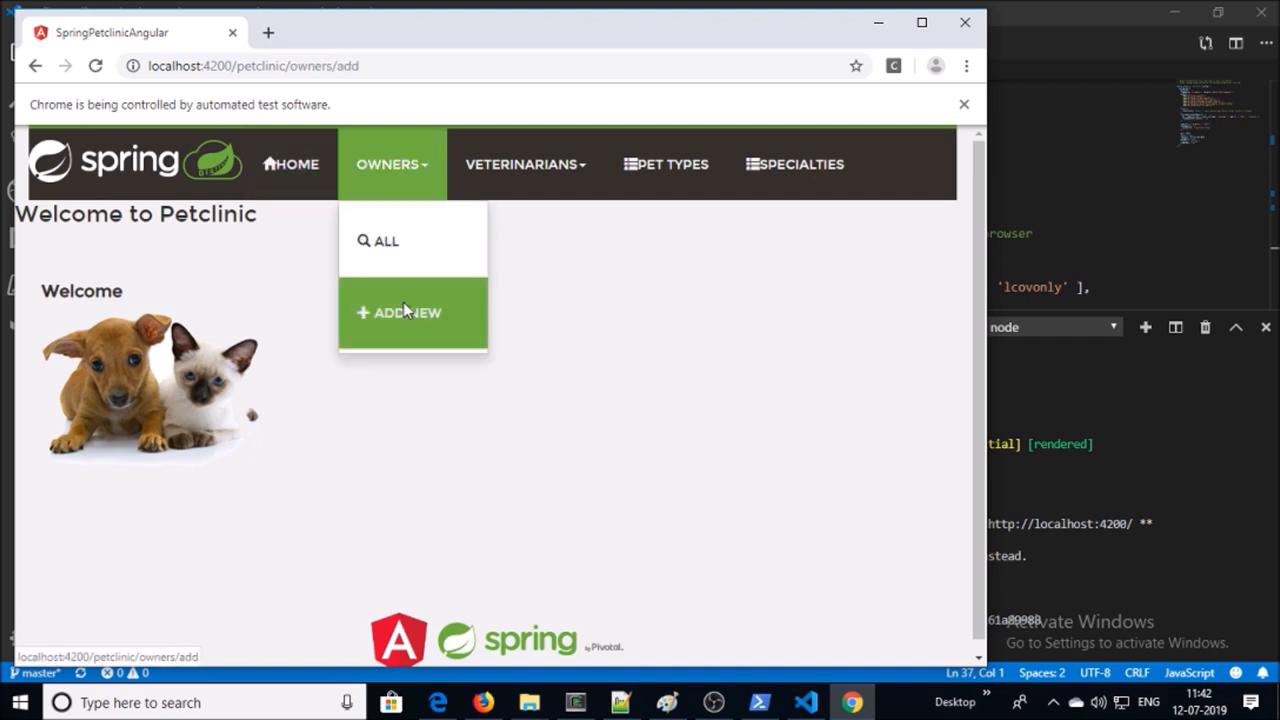
pyautogui.click(400, 312)
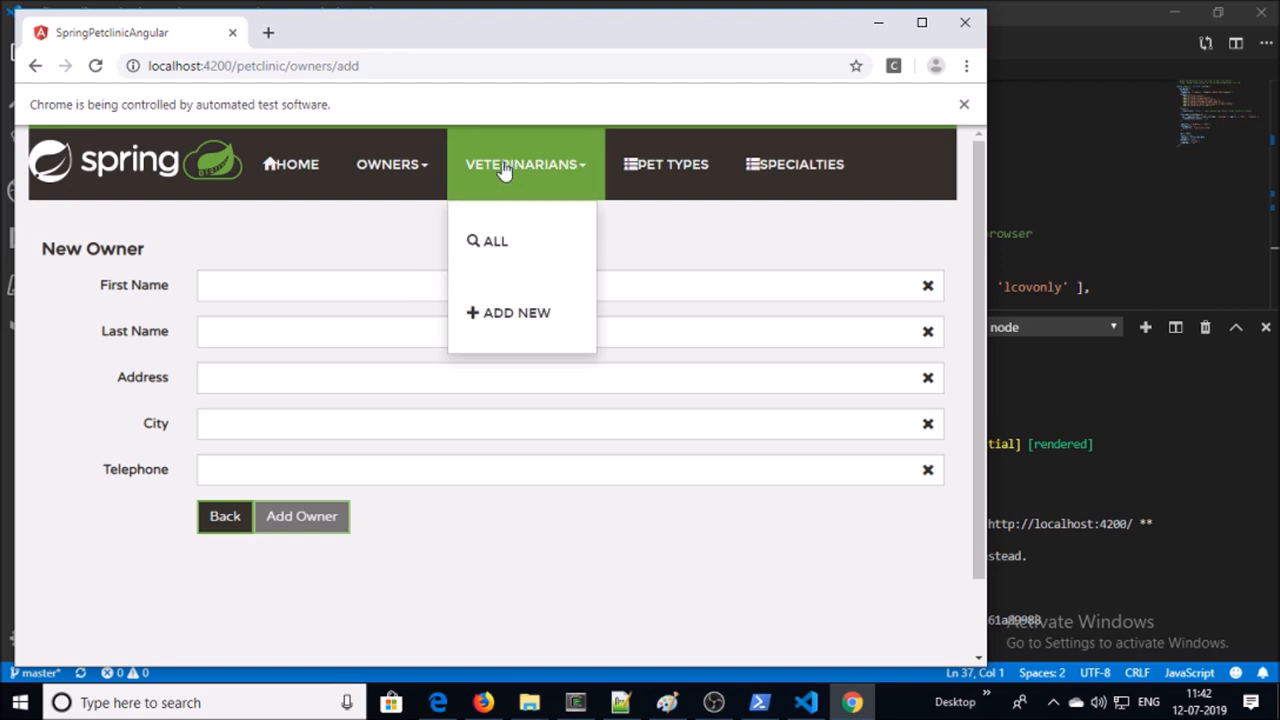
pyautogui.click(496, 240)
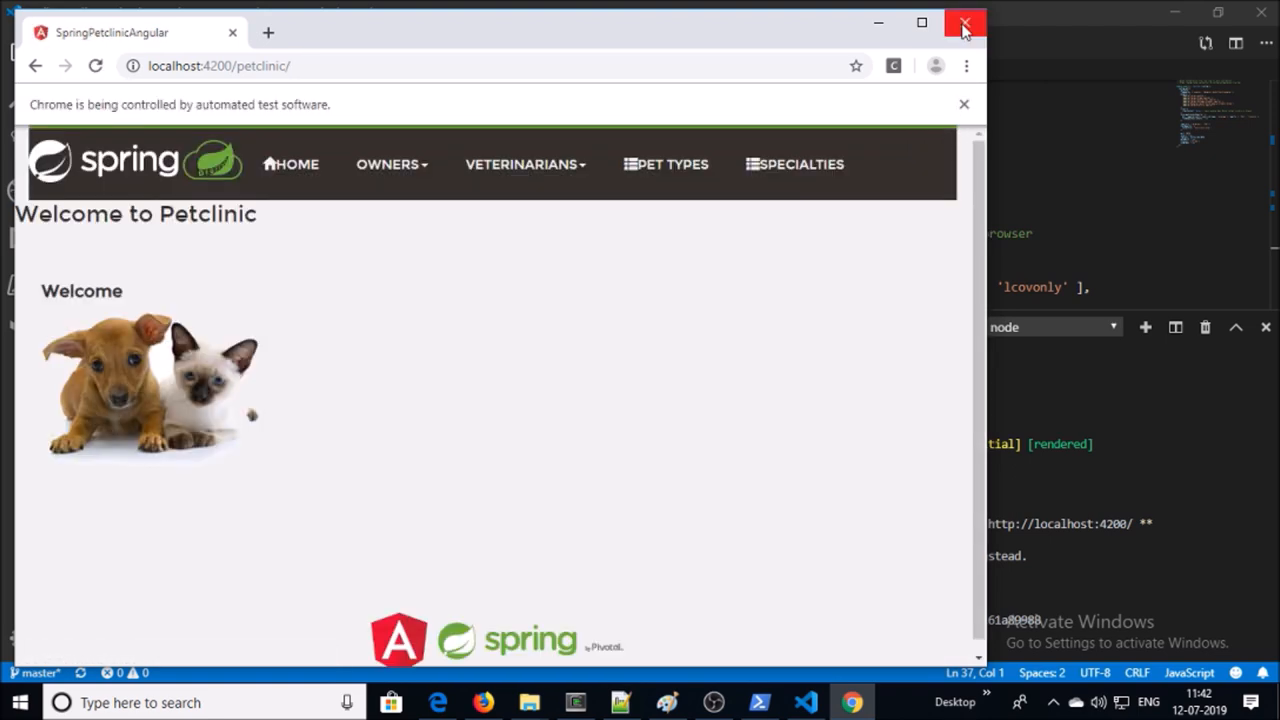
pyautogui.click(964, 22)
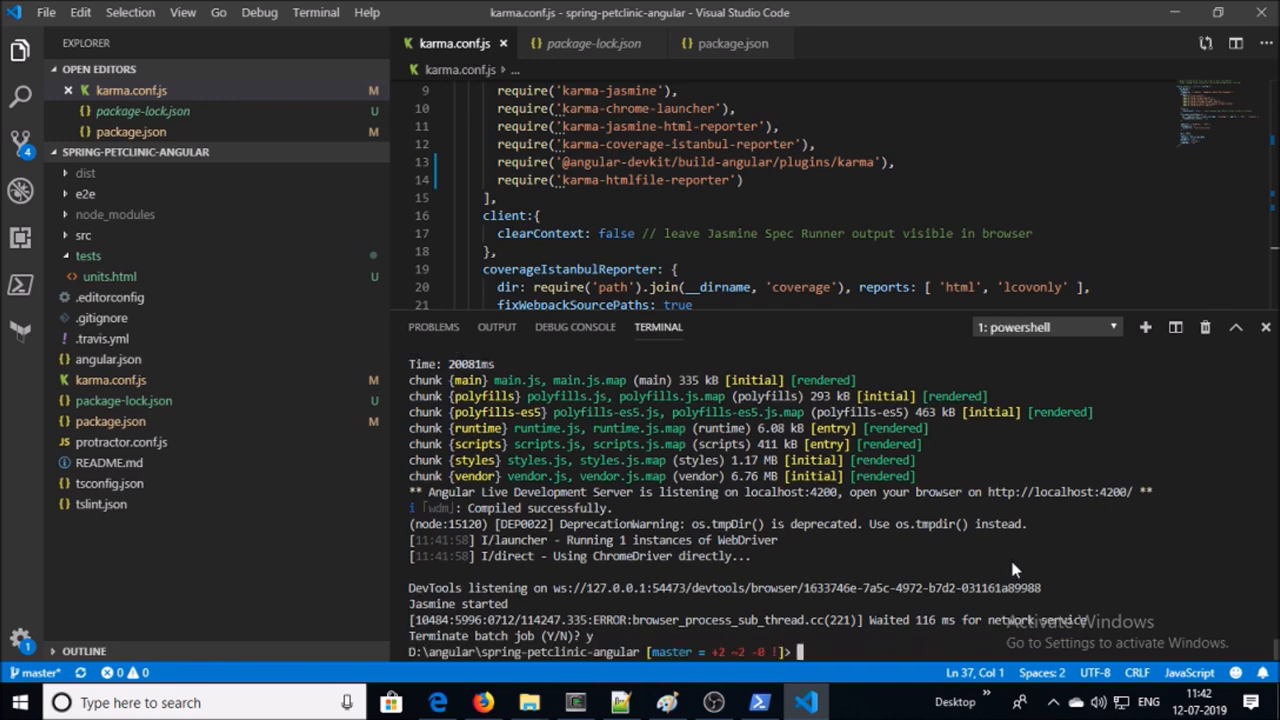
pyautogui.moveTo(888, 624)
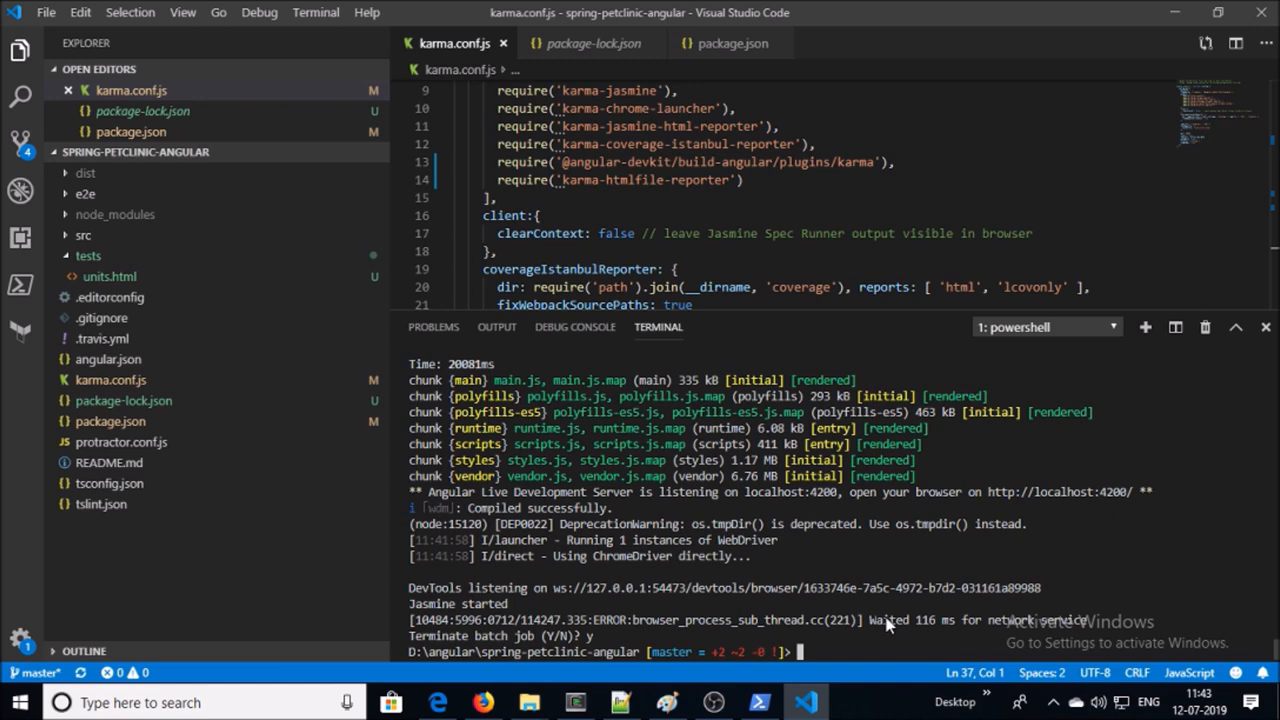
# - Terminate the e2e batch job with y so the terminal returns to the prompt
pyautogui.click(84, 172)
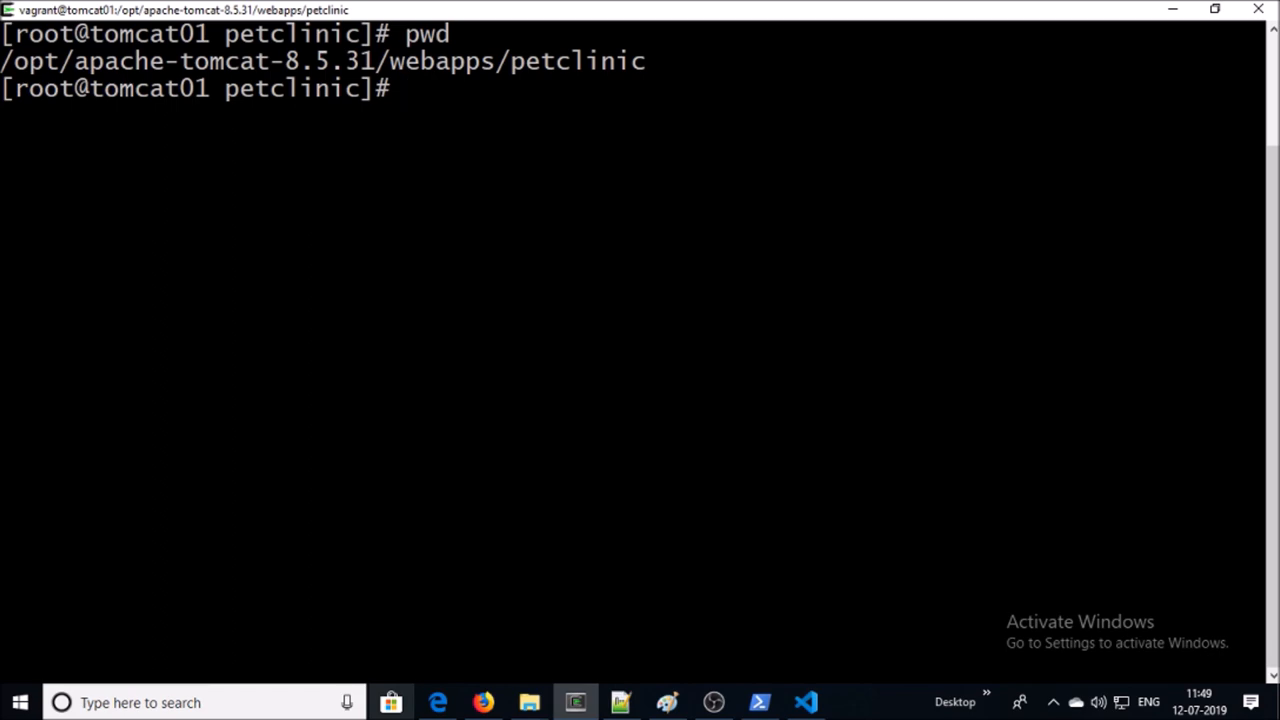
# - Compare the local dist folder with the server's webapps/petclinic contents listed by ls
pyautogui.click(528, 702)
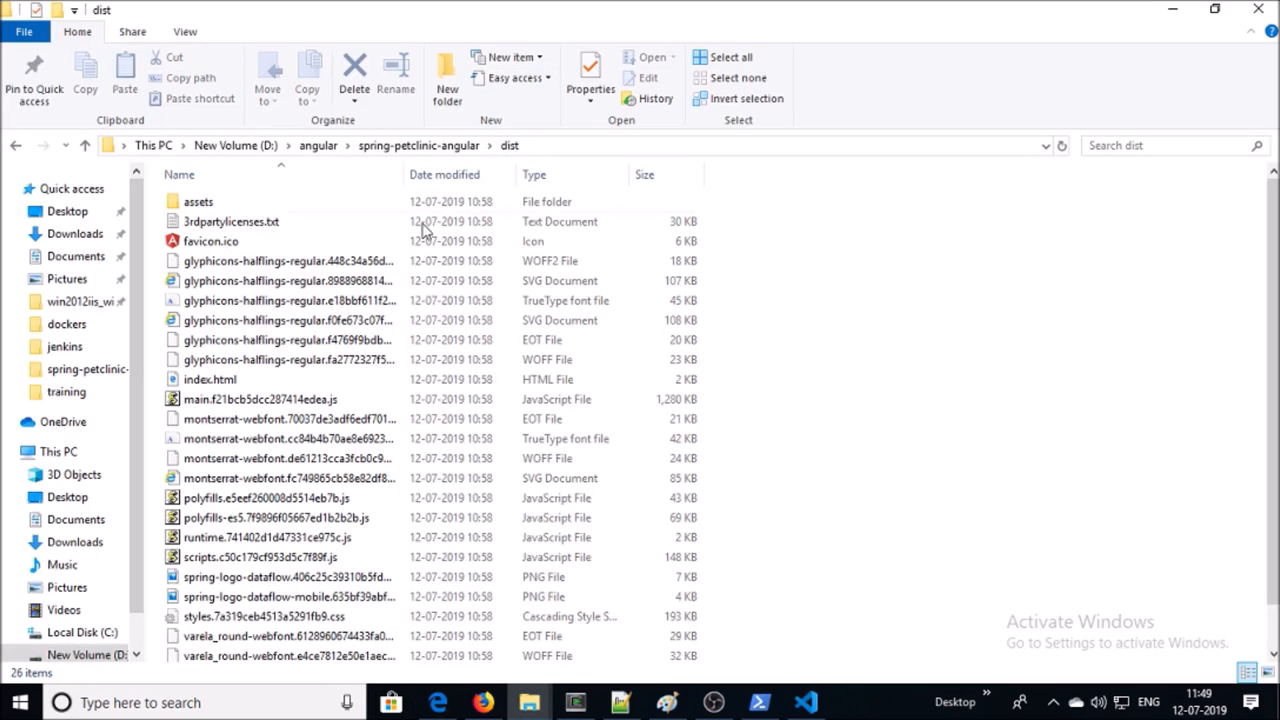
pyautogui.click(576, 702)
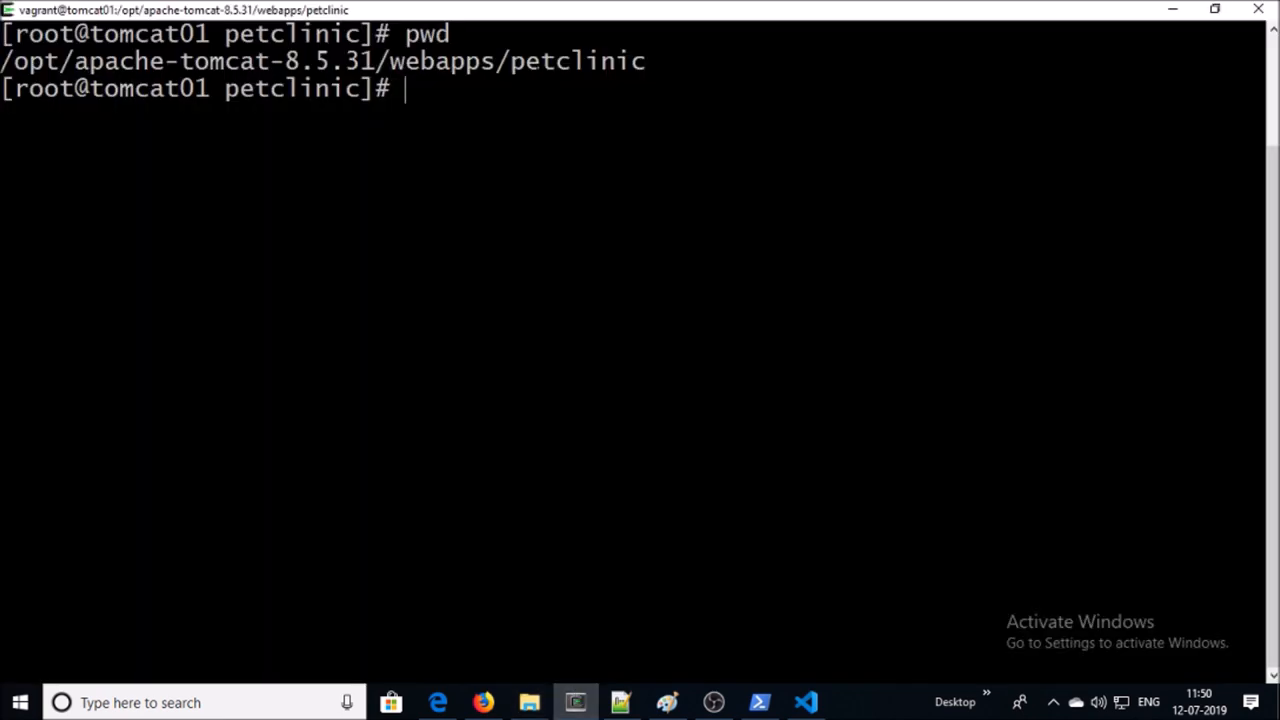
pyautogui.write('ls')
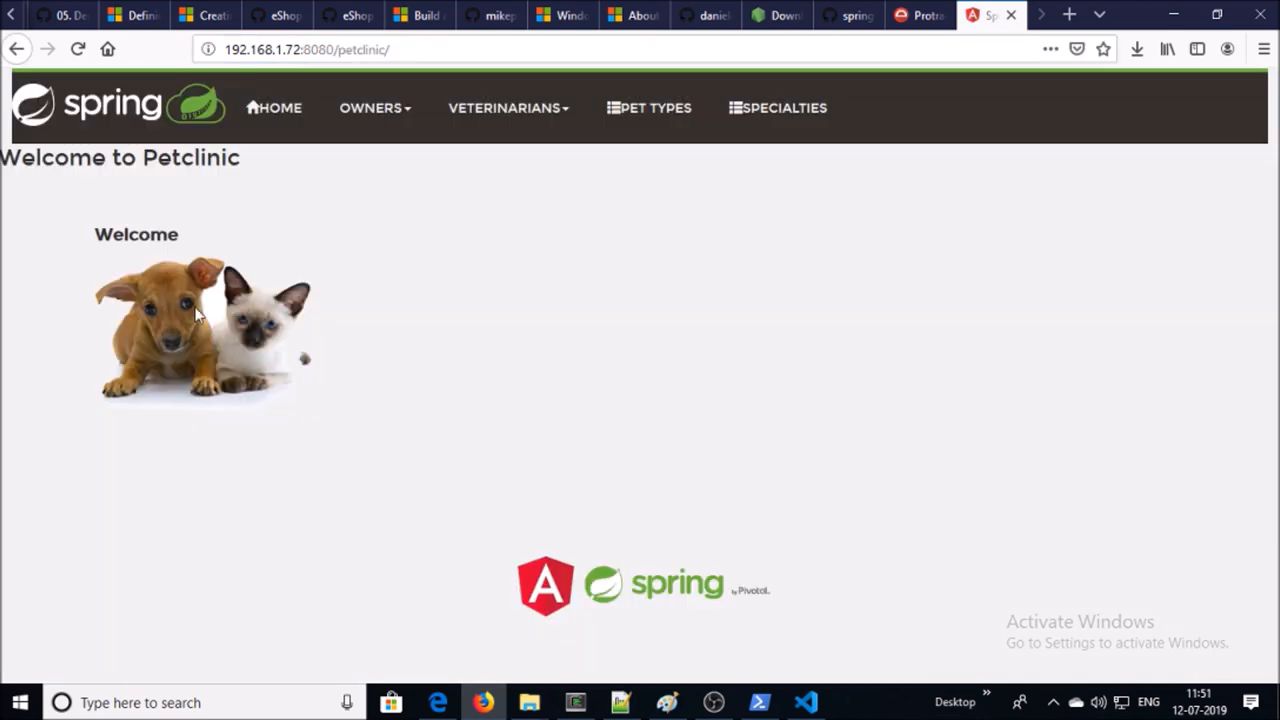
pyautogui.moveTo(376, 108)
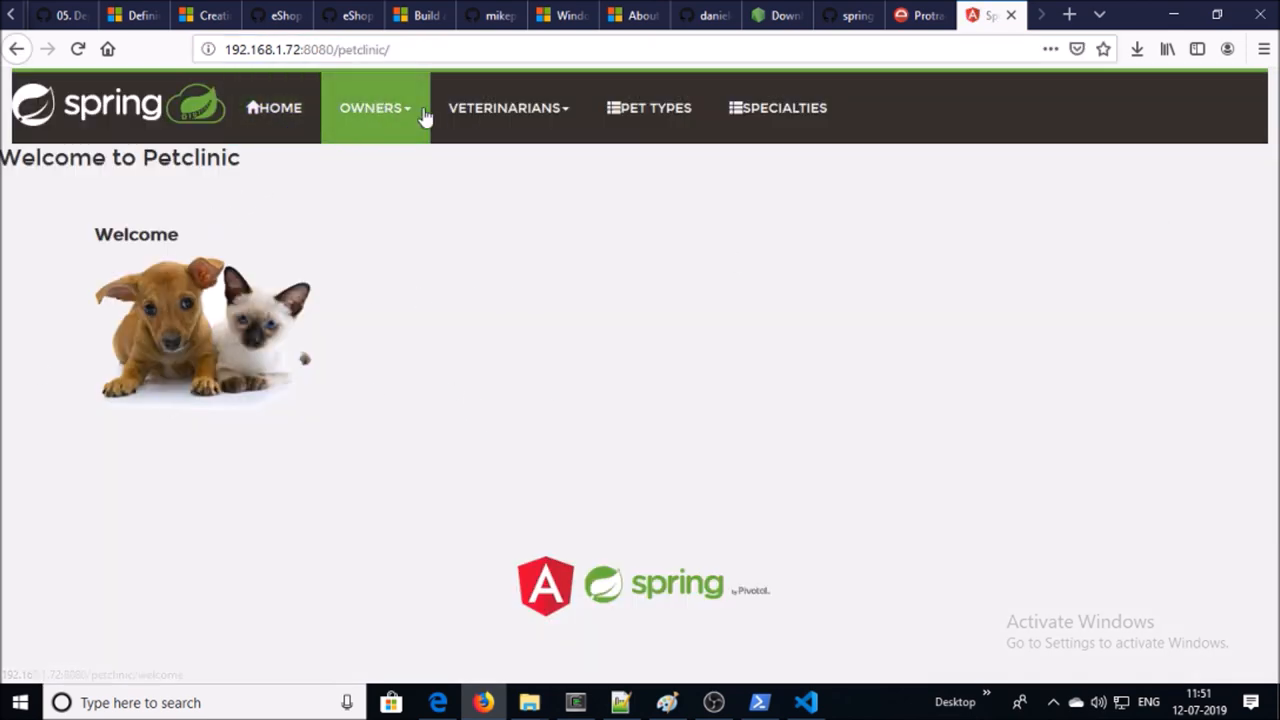
# - Browse the deployed petclinic at 192.168.1.72:8080 through Owners to the Specialties page
pyautogui.click(376, 108)
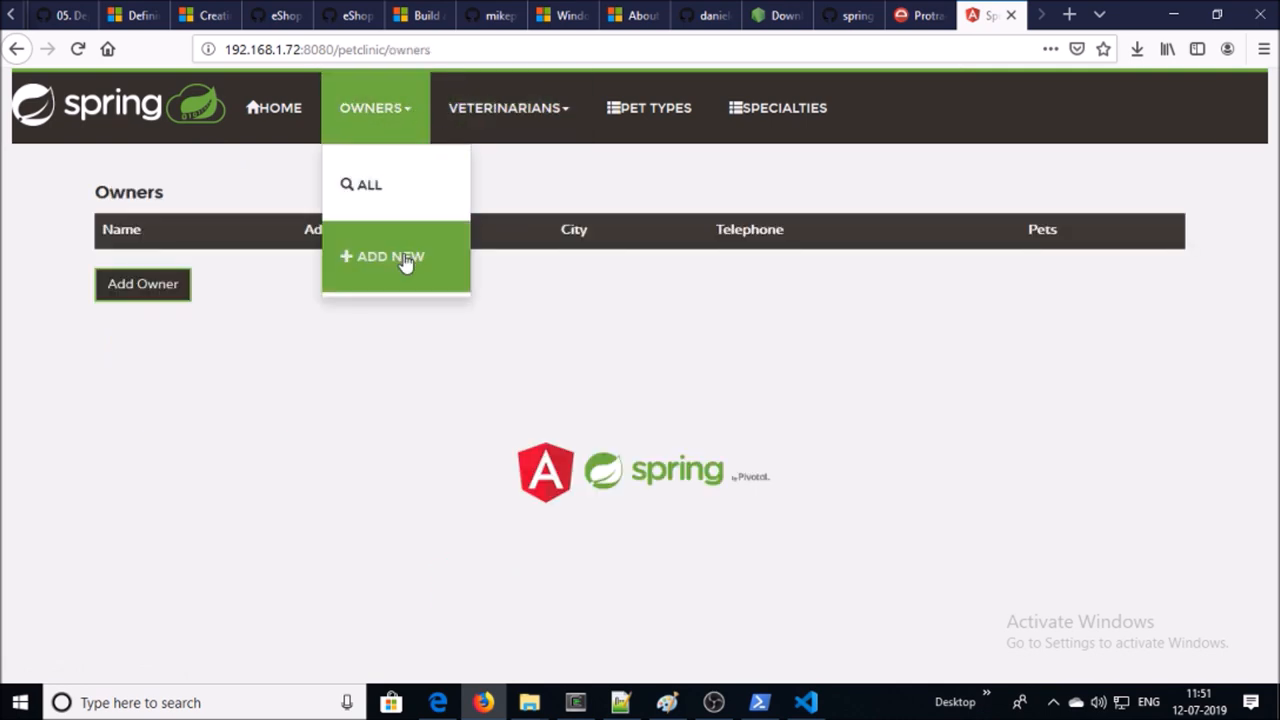
pyautogui.click(776, 108)
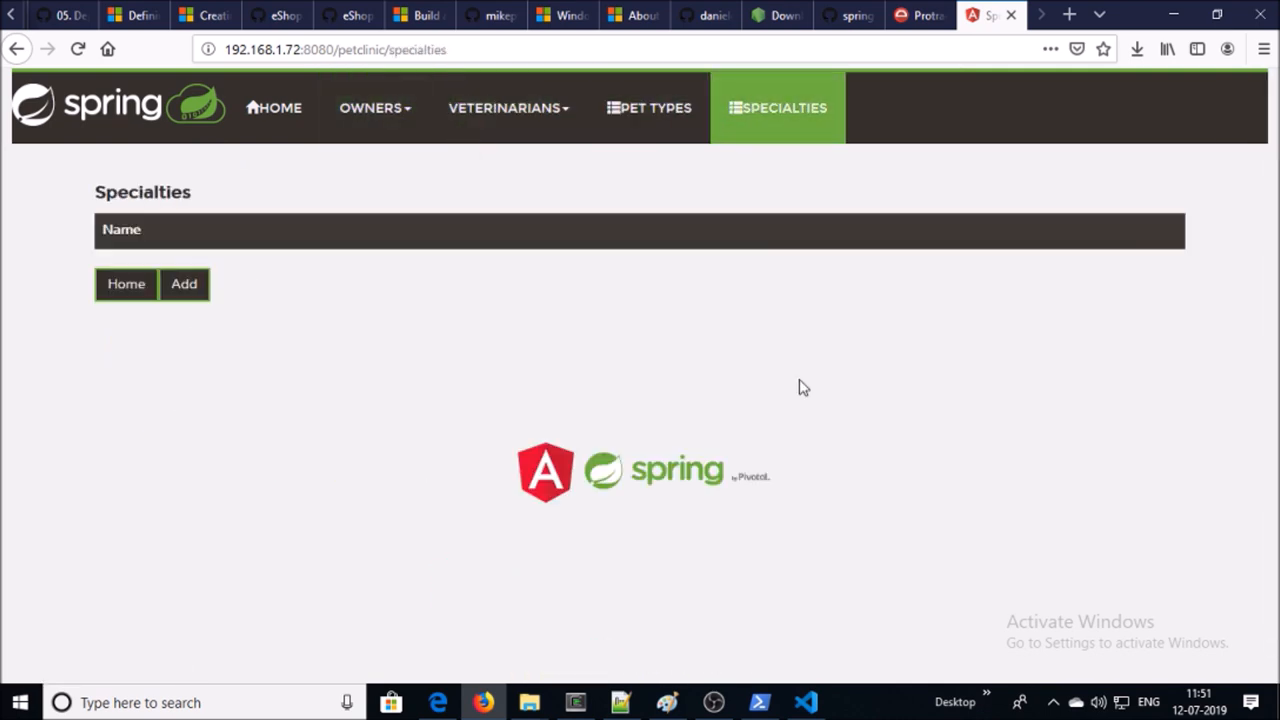